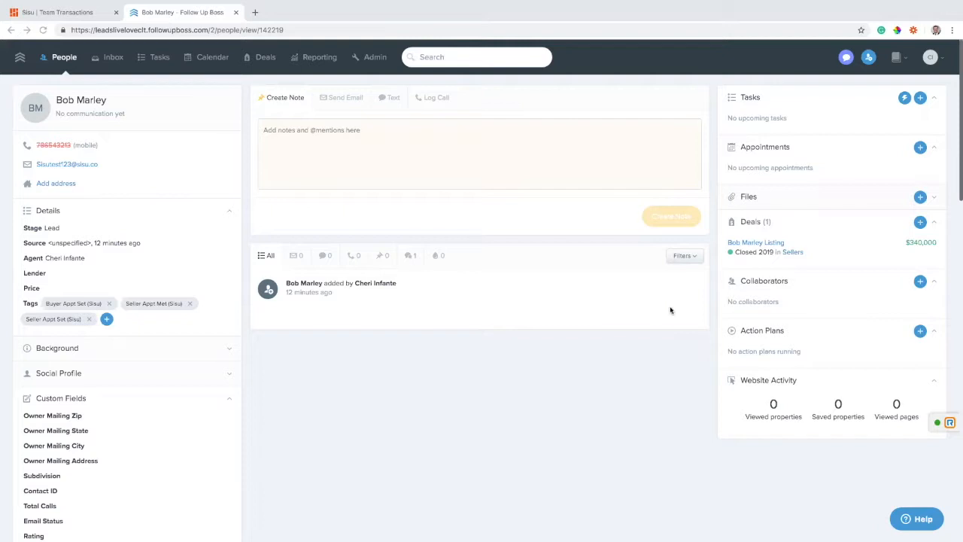
{"action": "mouse_move", "coordinate": [82, 113]}
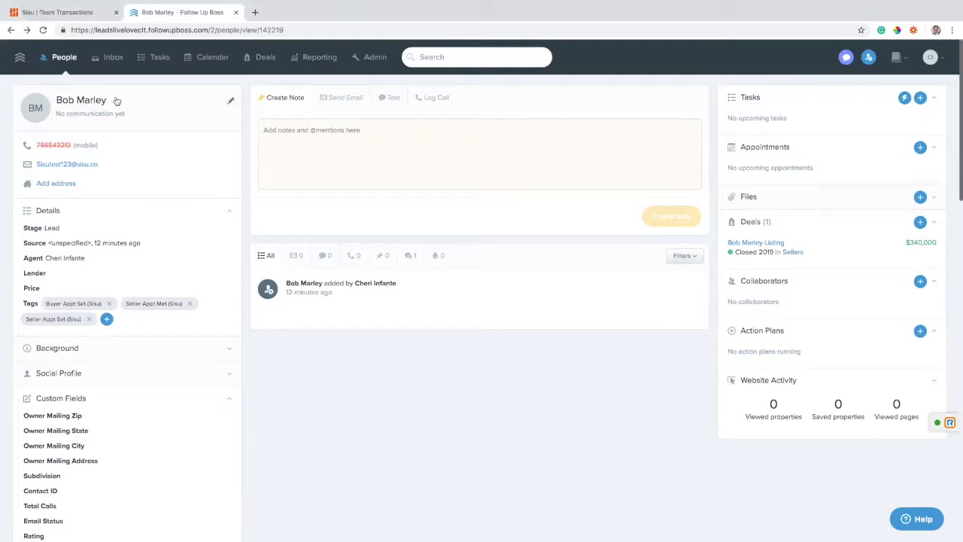
{"action": "mouse_move", "coordinate": [409, 387]}
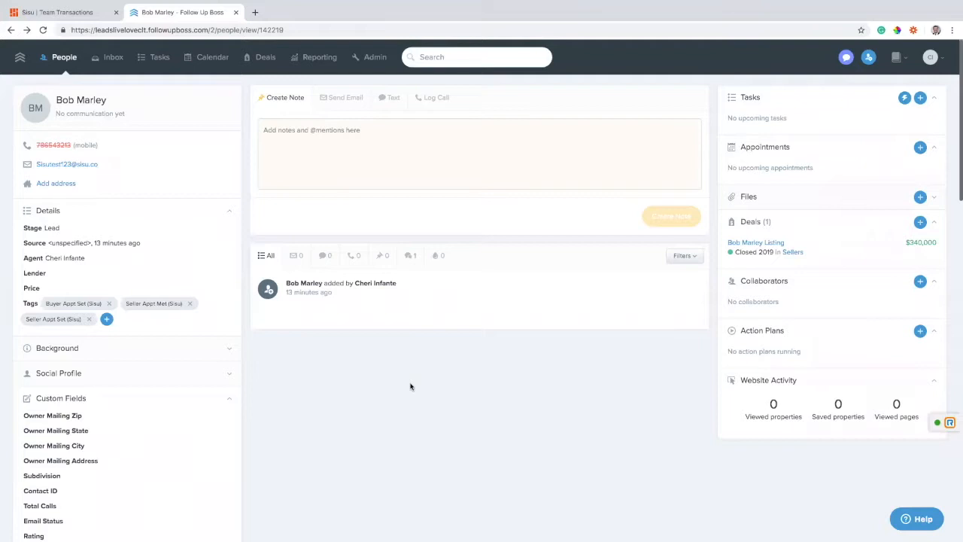
{"action": "mouse_move", "coordinate": [162, 377]}
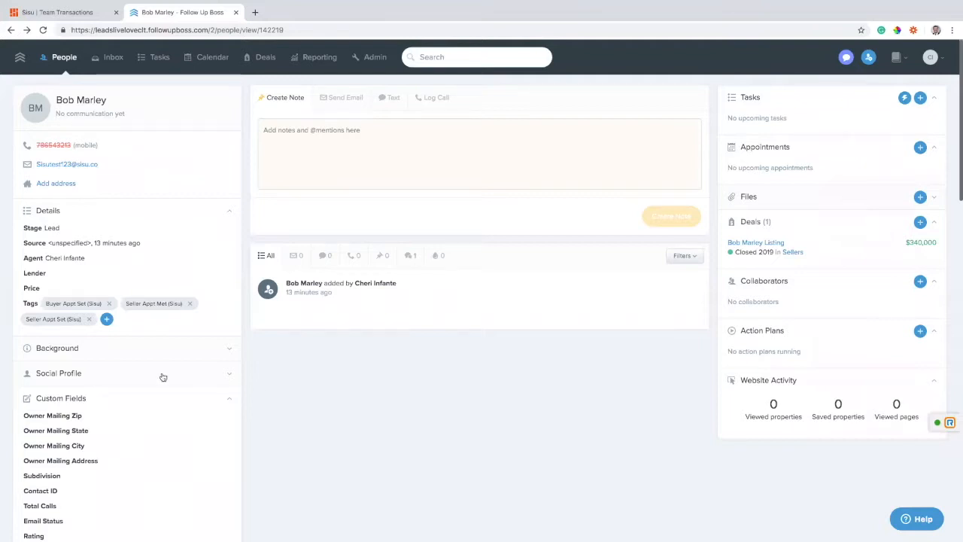
{"action": "mouse_move", "coordinate": [148, 288]}
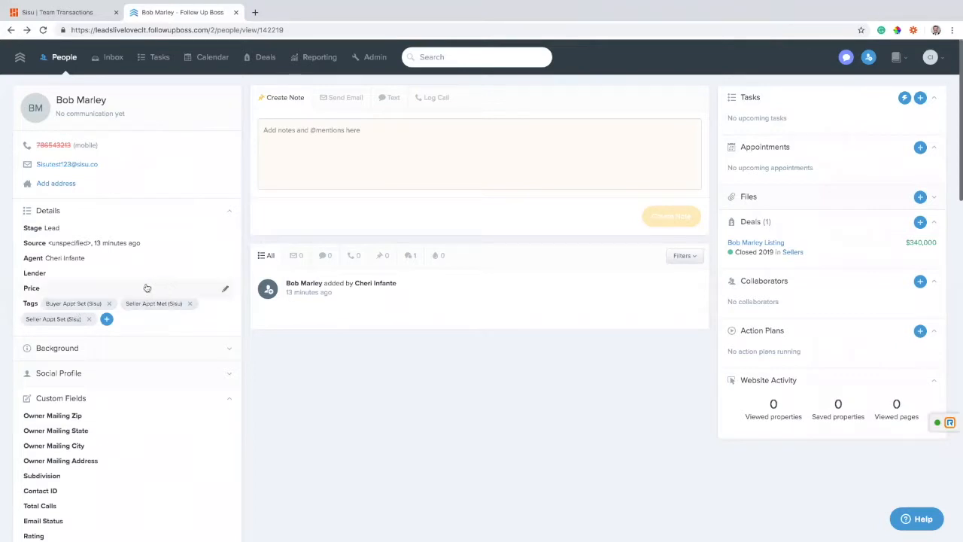
{"action": "mouse_move", "coordinate": [130, 331]}
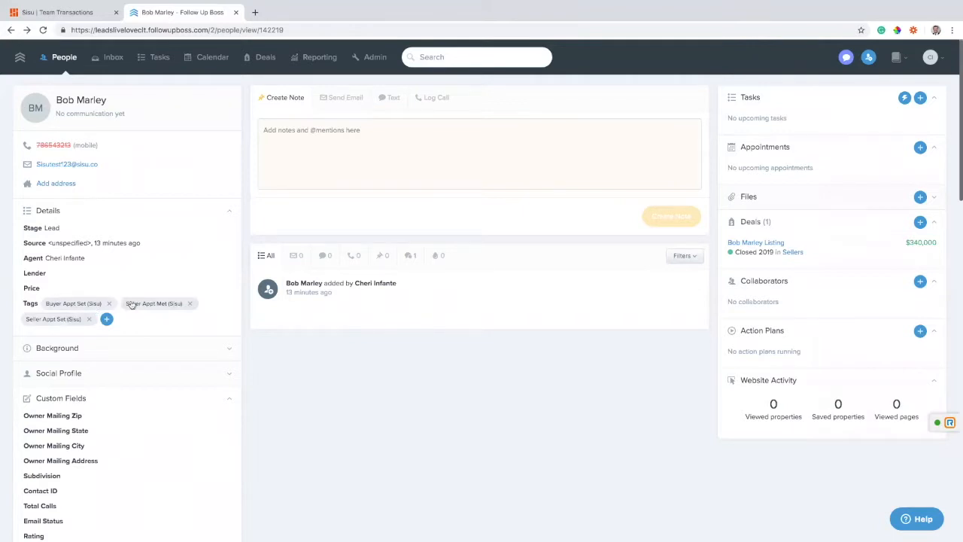
{"action": "mouse_move", "coordinate": [169, 327]}
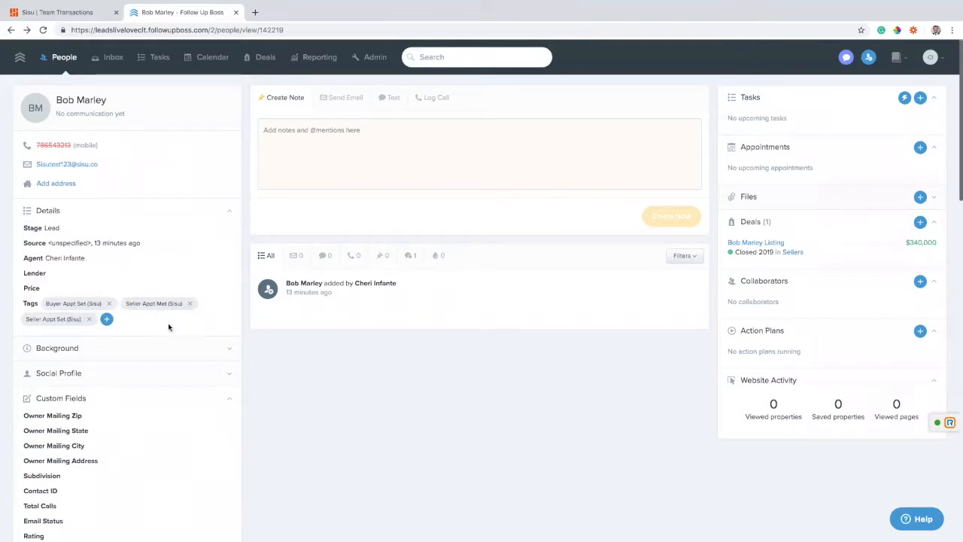
{"action": "mouse_move", "coordinate": [173, 331]}
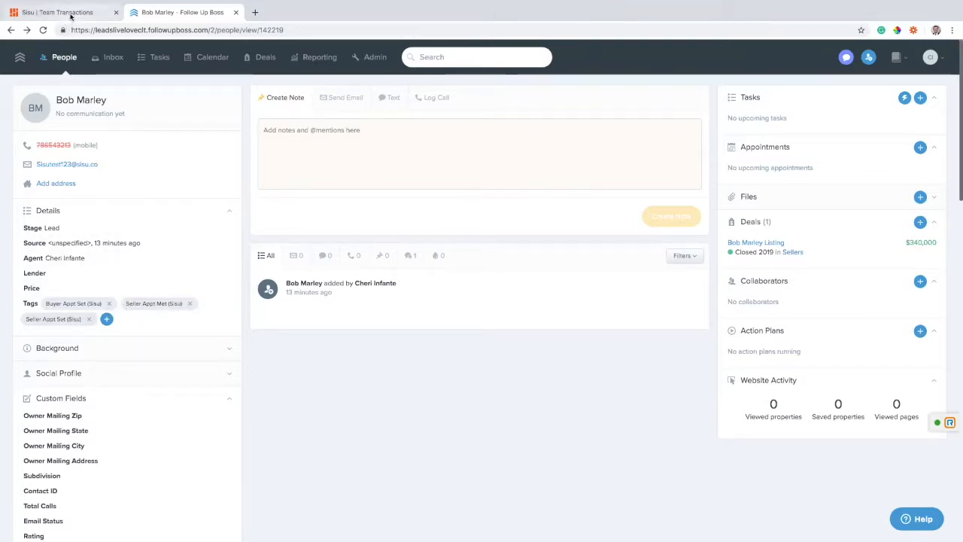
Show Bob Marley's two Sisu transactions — pipeline buyer and closed $340,000 seller — with their 07/31/2019 dates
{"action": "left_click", "coordinate": [58, 12]}
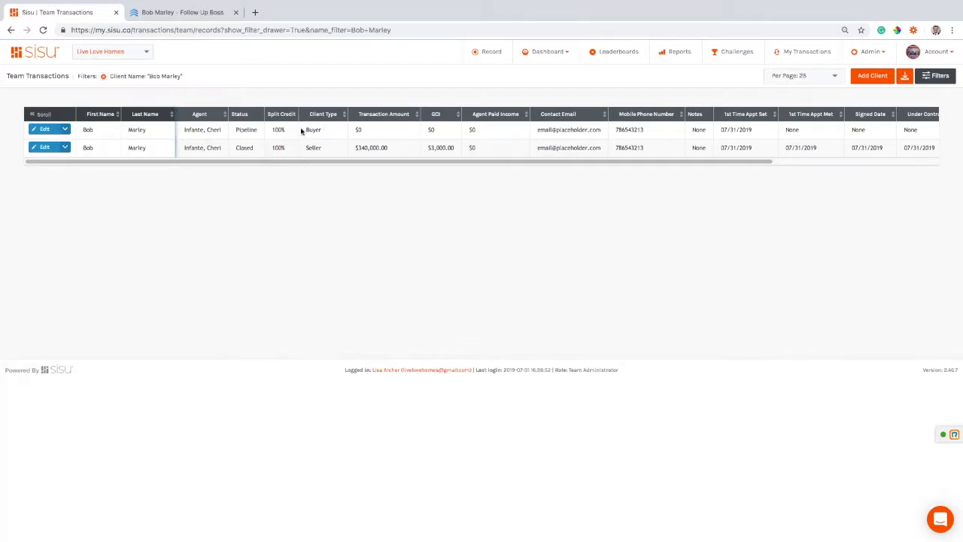
{"action": "mouse_move", "coordinate": [390, 182]}
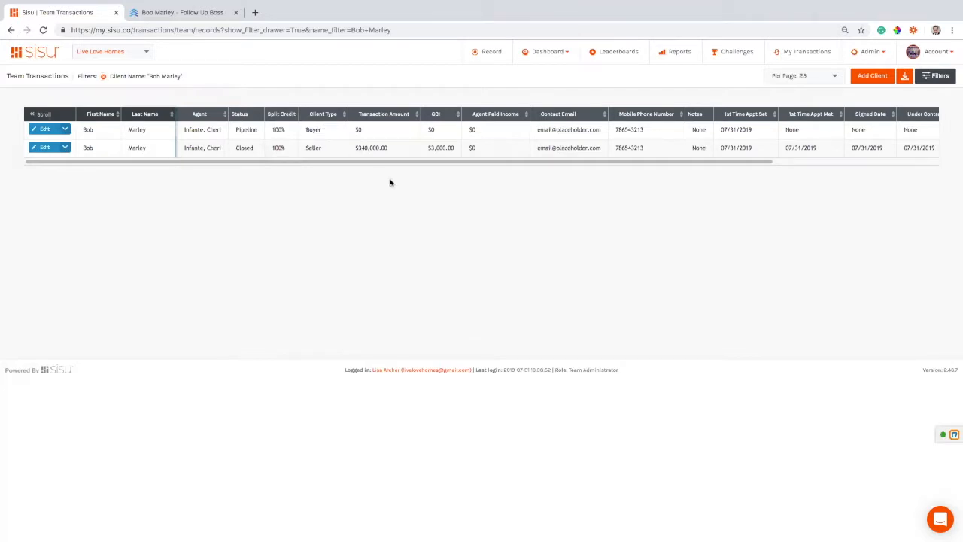
{"action": "mouse_move", "coordinate": [325, 129]}
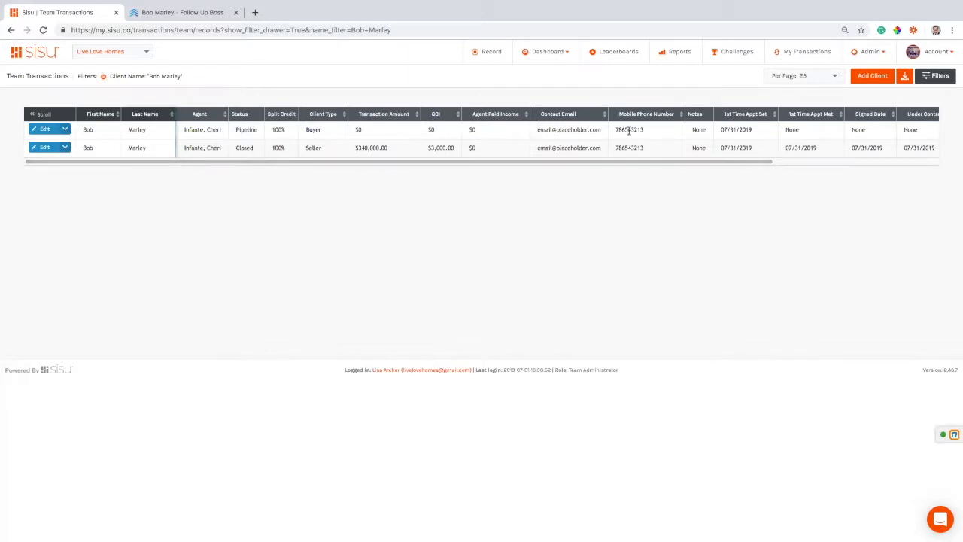
{"action": "double_click", "coordinate": [736, 129]}
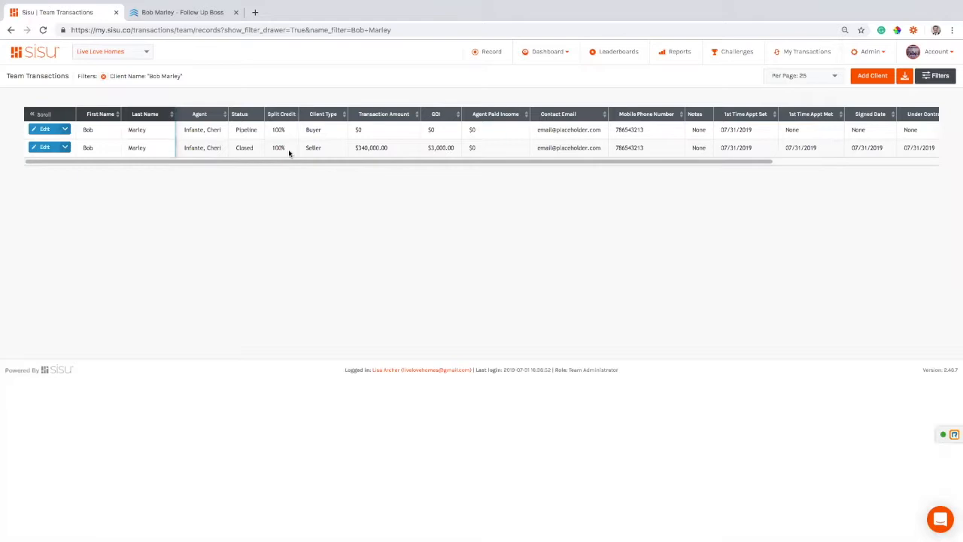
{"action": "left_click", "coordinate": [181, 12]}
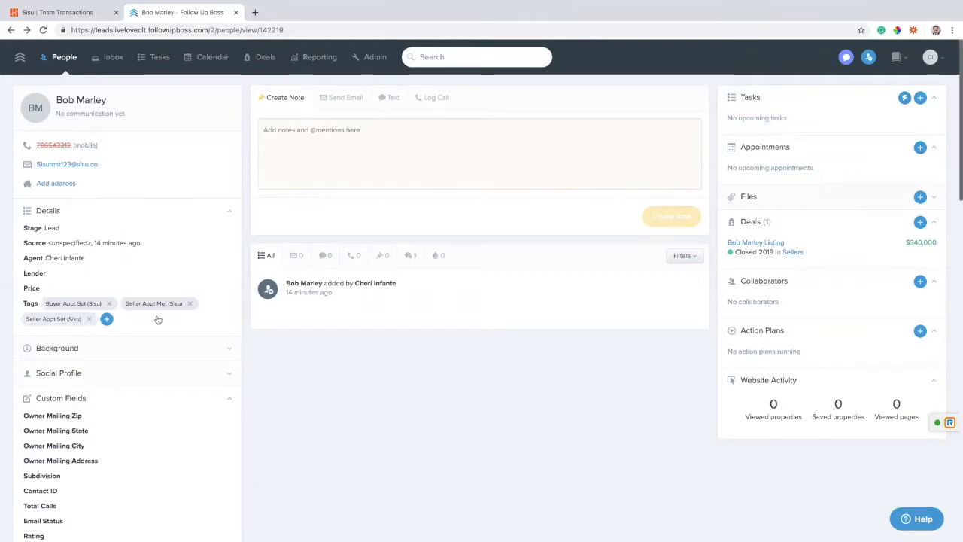
{"action": "left_click", "coordinate": [60, 12]}
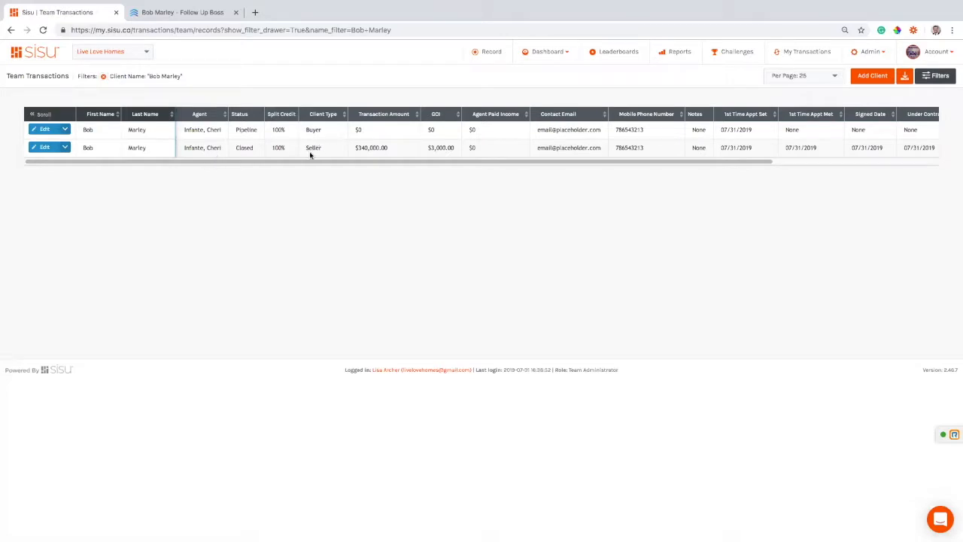
{"action": "scroll", "scroll_direction": "right", "scroll_amount": 3}
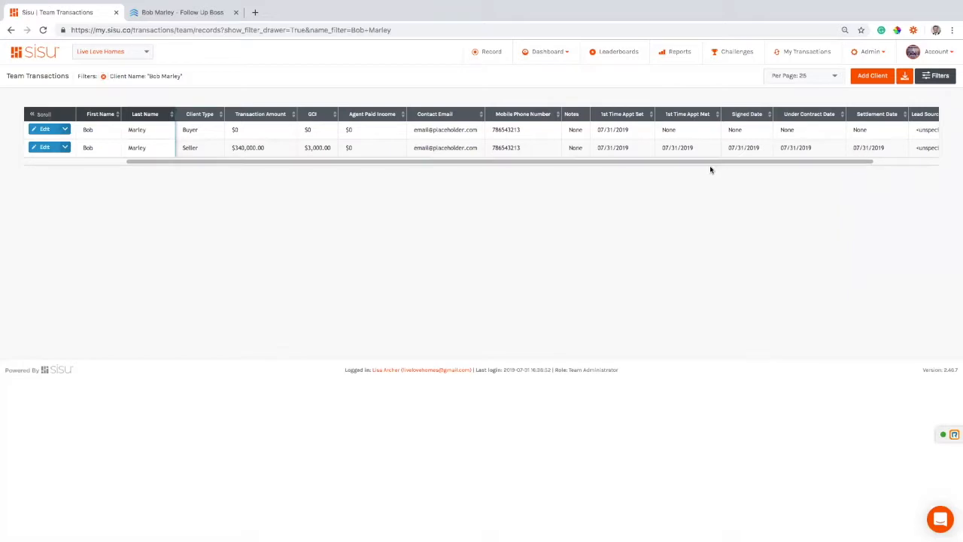
{"action": "mouse_move", "coordinate": [686, 179]}
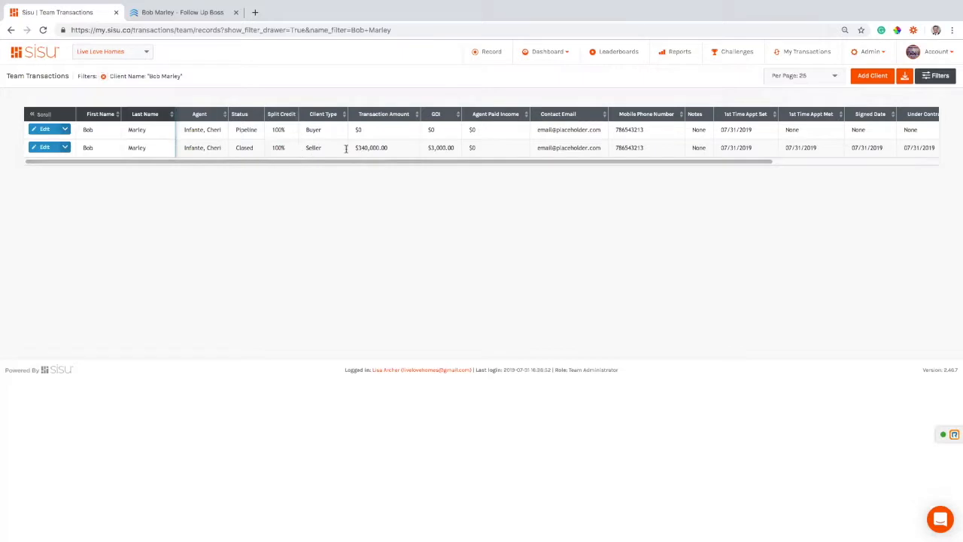
{"action": "mouse_move", "coordinate": [421, 149]}
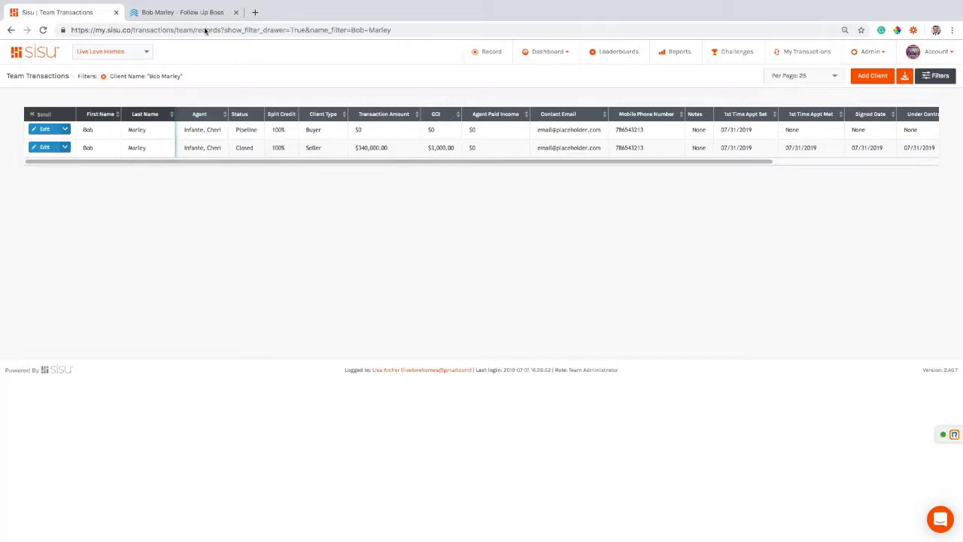
{"action": "left_click", "coordinate": [181, 12]}
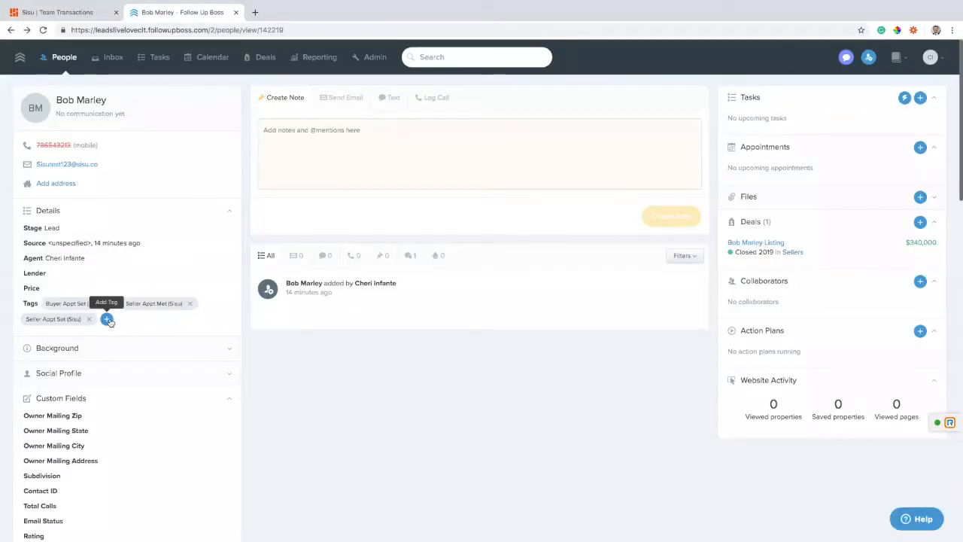
{"action": "left_click", "coordinate": [105, 319]}
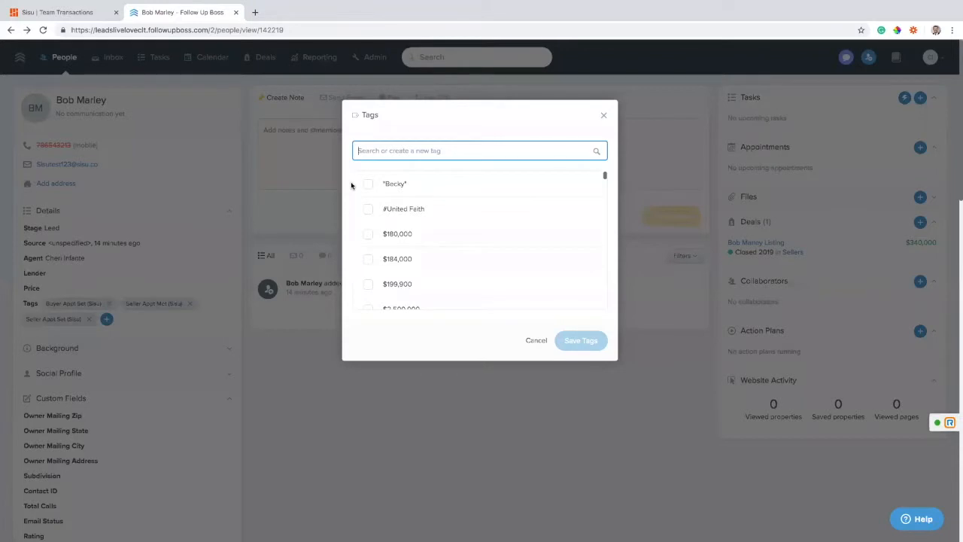
{"action": "type", "text": "buyer app"}
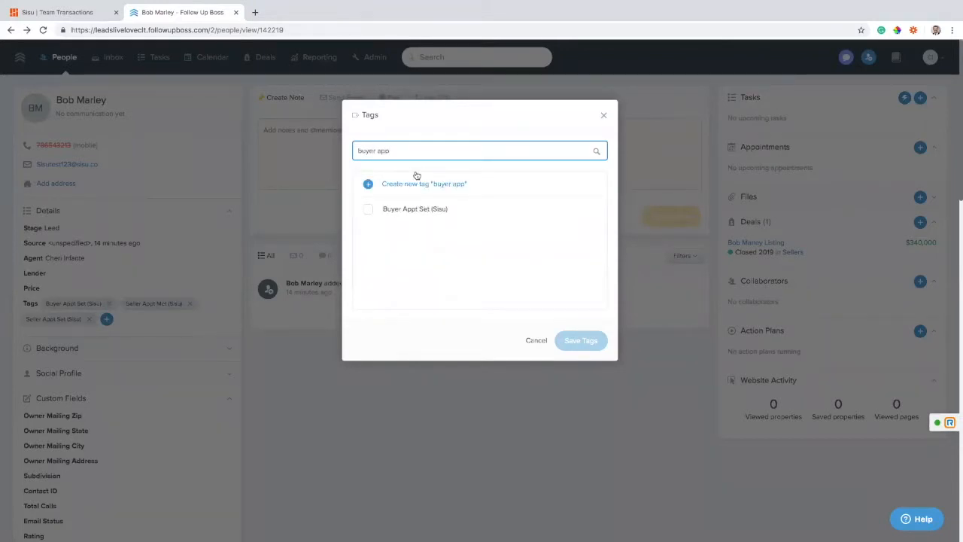
{"action": "type", "text": "Buyer Appt Met (Sisu"}
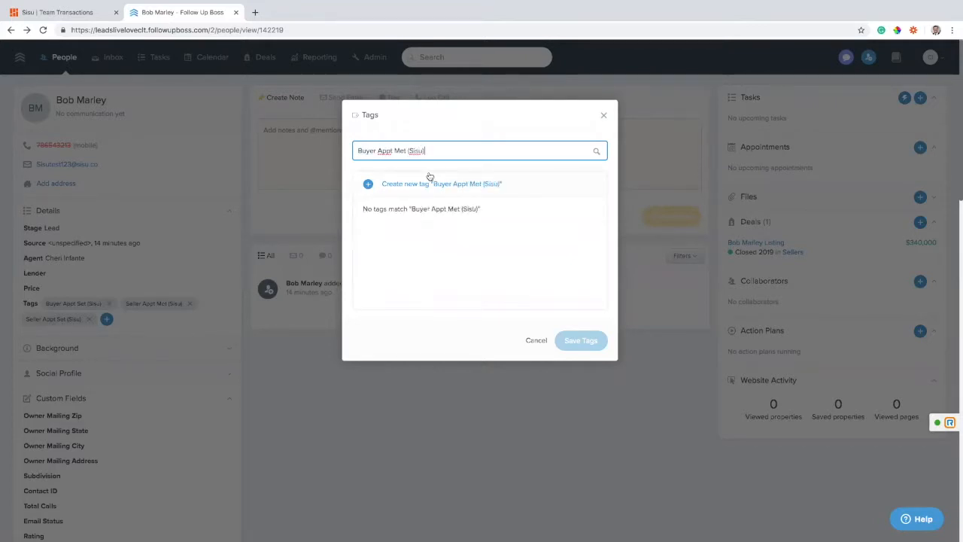
{"action": "left_click", "coordinate": [439, 183]}
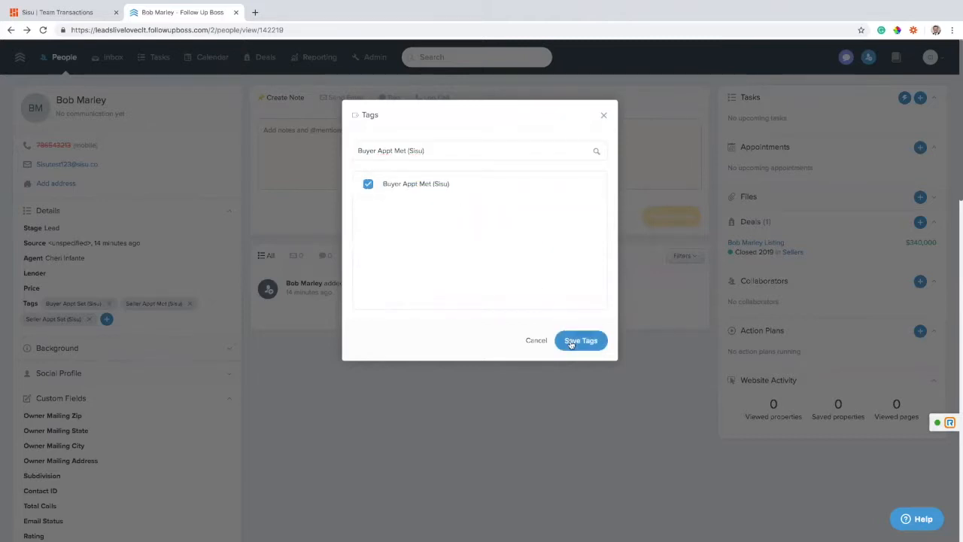
{"action": "left_click", "coordinate": [581, 340]}
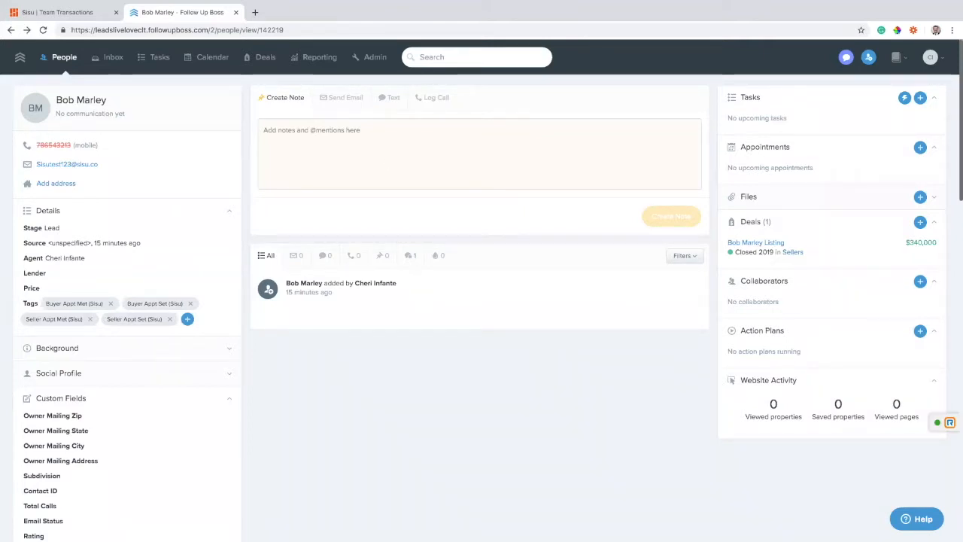
Bring up the Sisu Personal Dashboard view
{"action": "left_click", "coordinate": [63, 12]}
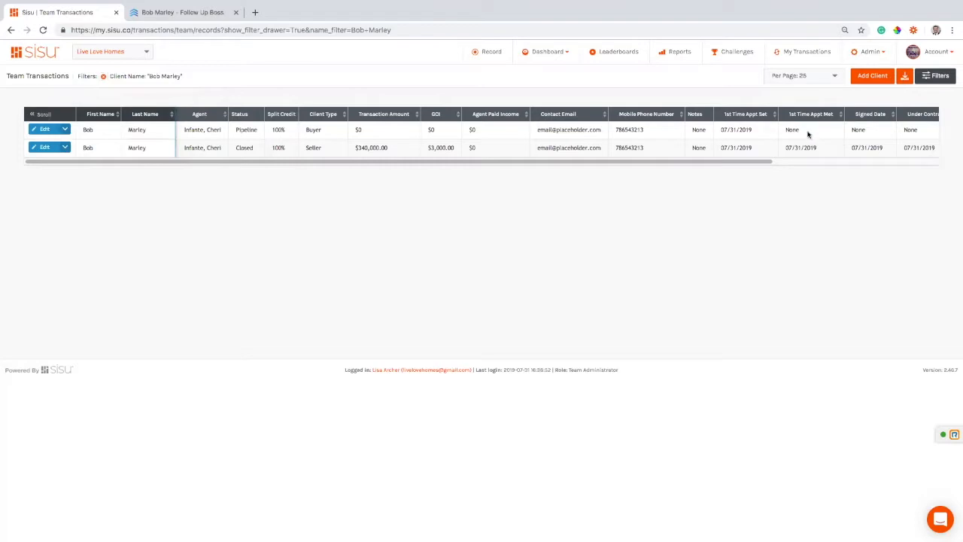
{"action": "left_click", "coordinate": [548, 51]}
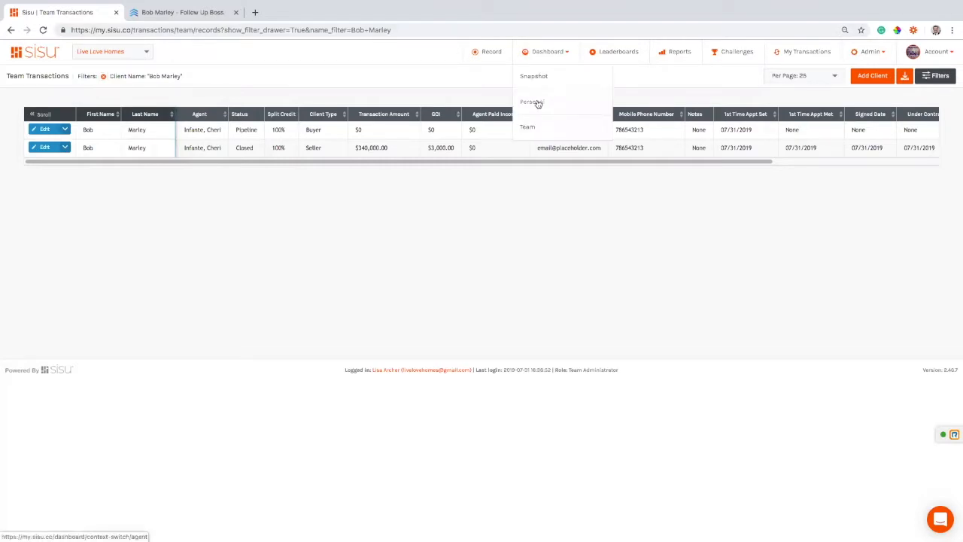
{"action": "left_click", "coordinate": [531, 102]}
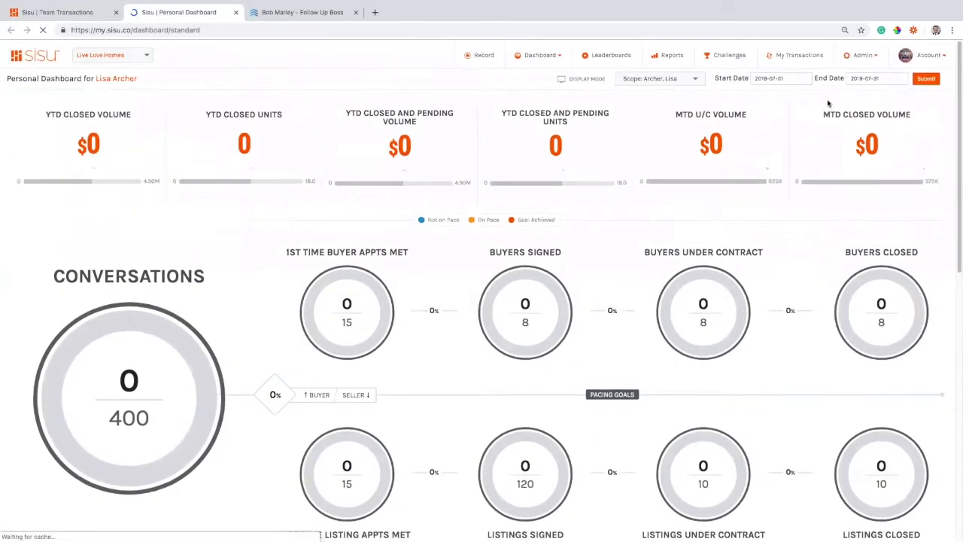
{"action": "scroll", "scroll_direction": "down", "scroll_amount": 3}
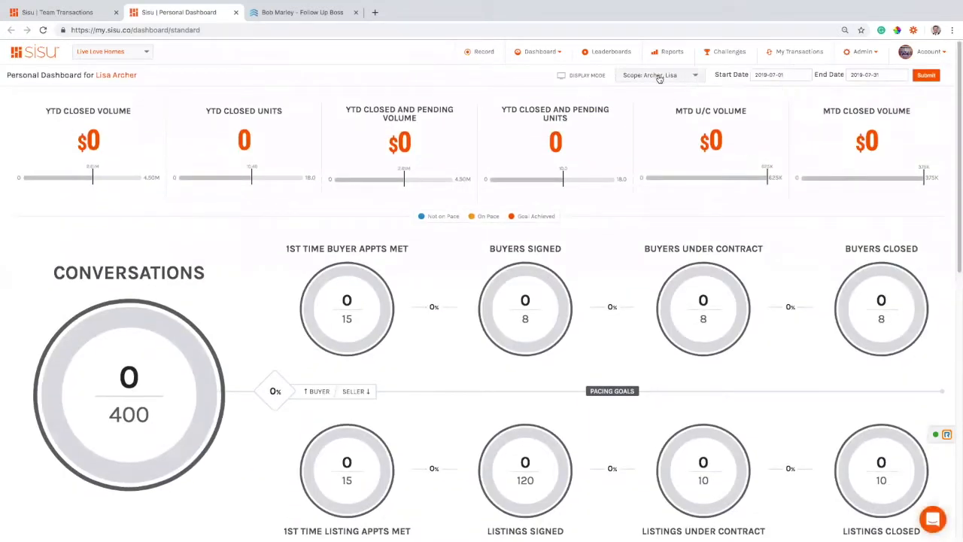
{"action": "left_click", "coordinate": [659, 75]}
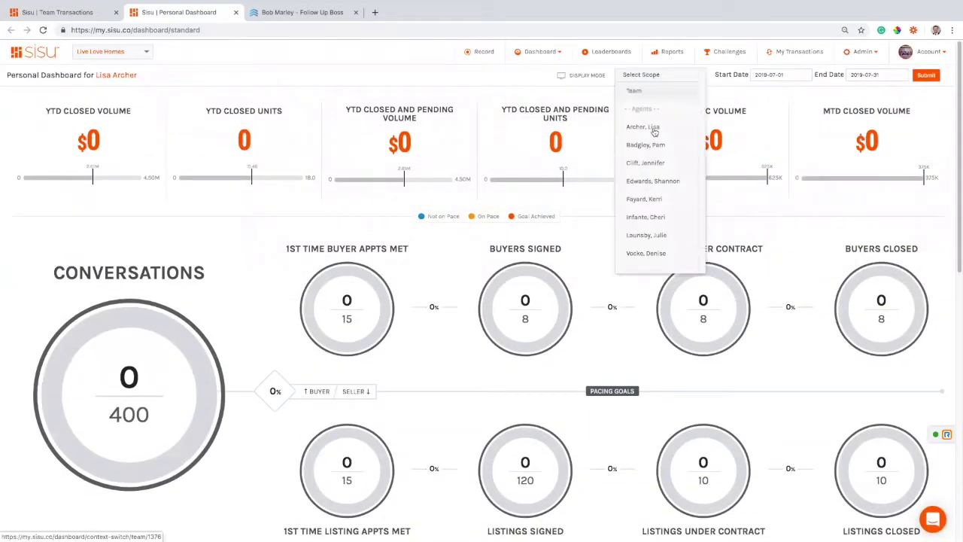
{"action": "scroll", "scroll_direction": "down", "scroll_amount": 3}
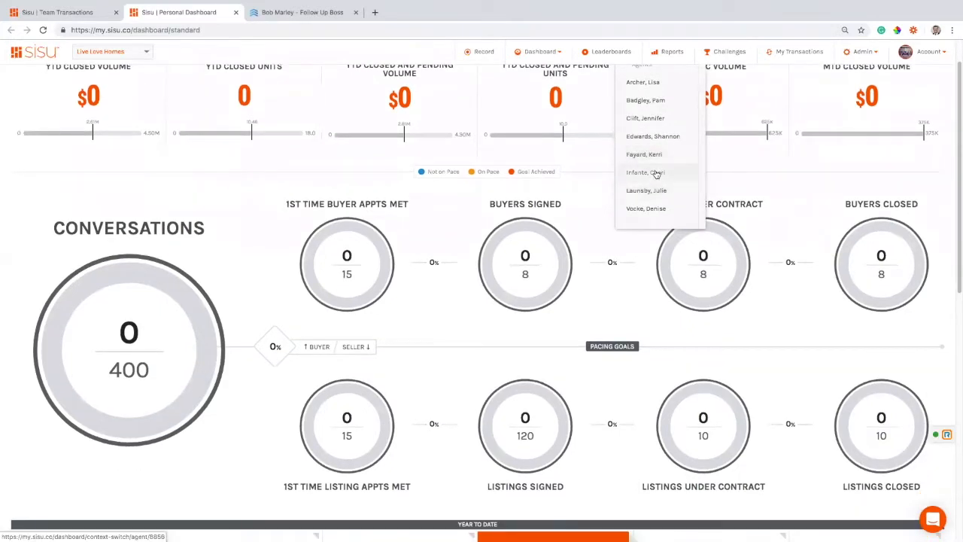
{"action": "left_click", "coordinate": [645, 172]}
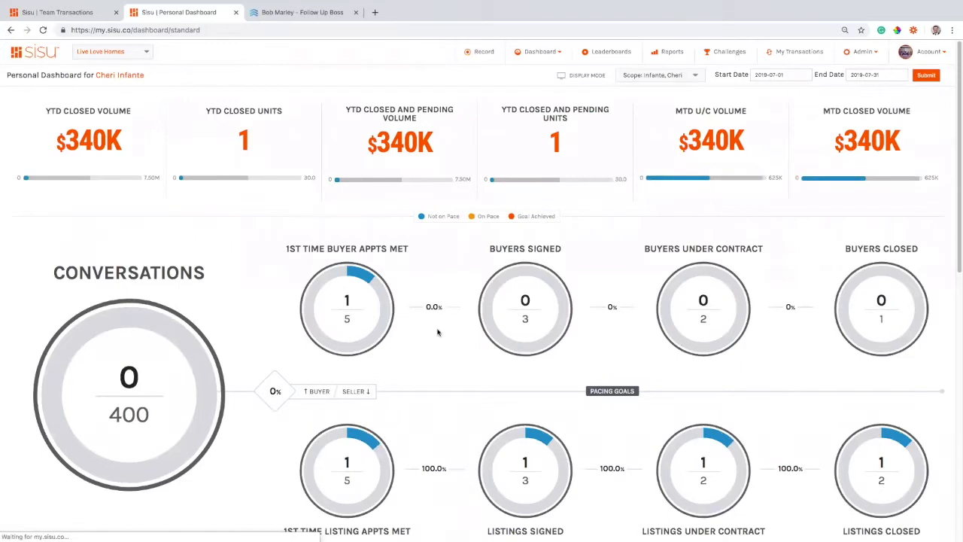
{"action": "scroll", "scroll_direction": "down", "scroll_amount": 3}
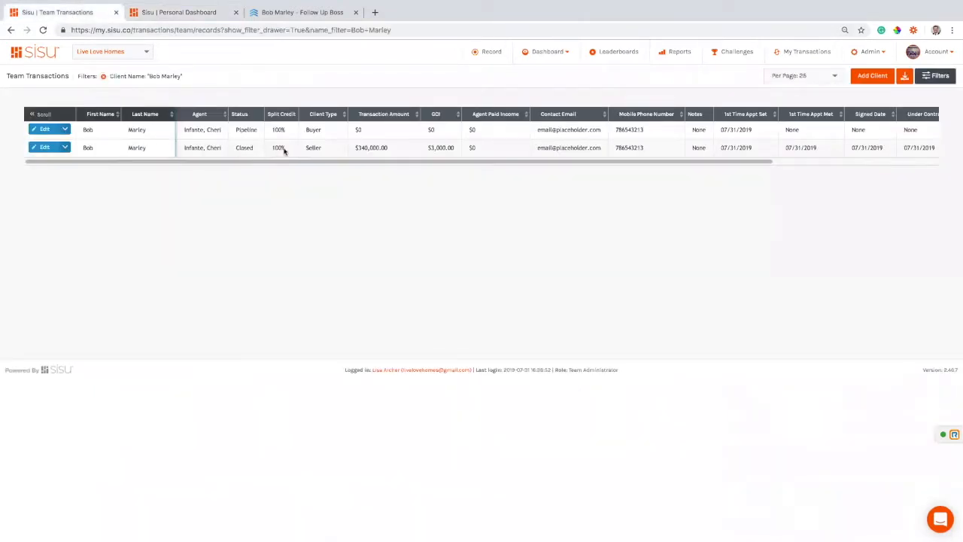
Review the Team Transactions date columns and the Filters drawer
{"action": "scroll", "scroll_direction": "right", "scroll_amount": 3}
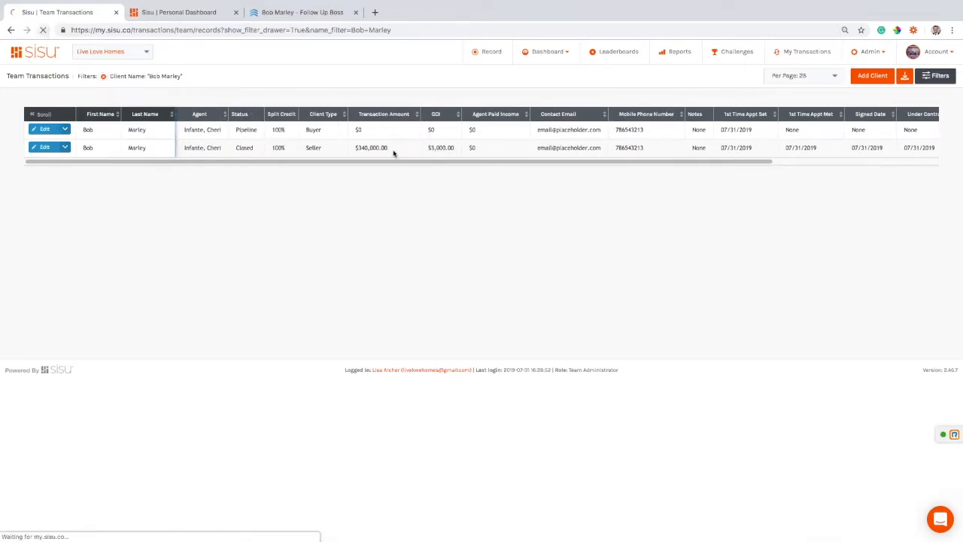
{"action": "left_click", "coordinate": [936, 75]}
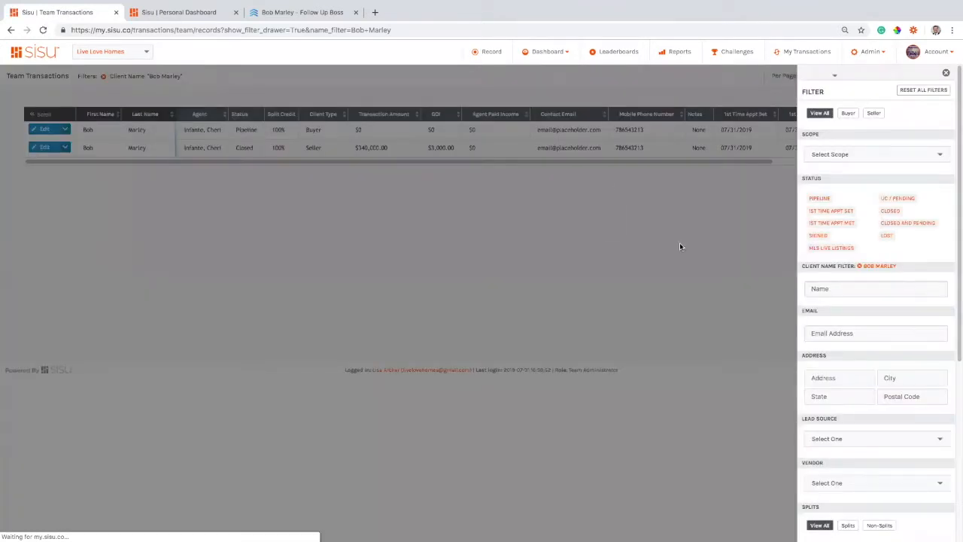
{"action": "left_click", "coordinate": [945, 72]}
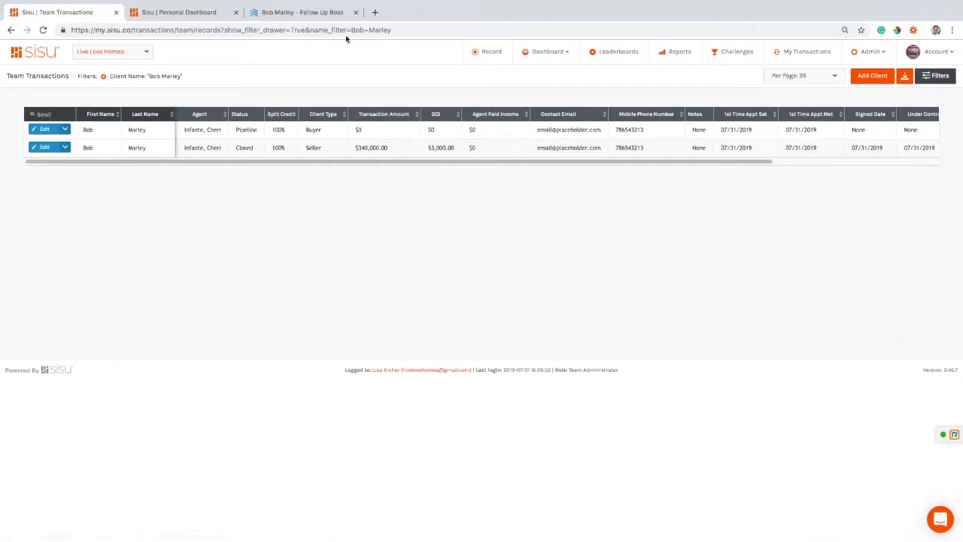
Check the agent's dashboard pacing goals, then return to Bob Marley in Follow Up Boss
{"action": "left_click", "coordinate": [301, 12]}
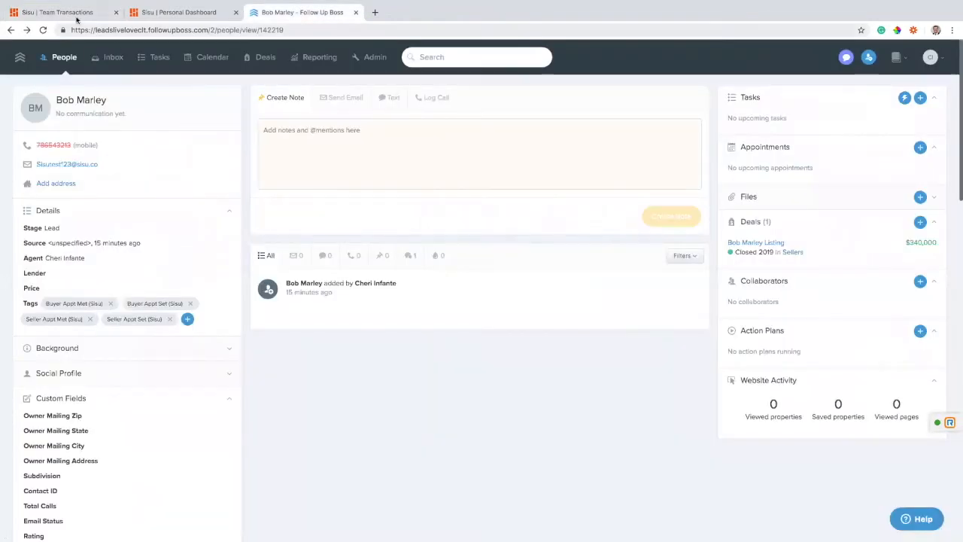
{"action": "left_click", "coordinate": [57, 13]}
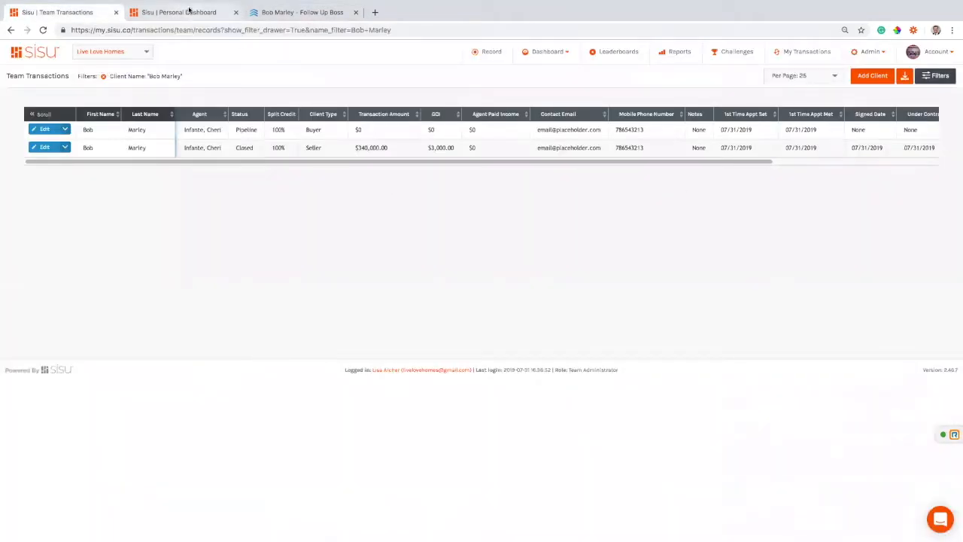
{"action": "left_click", "coordinate": [180, 12]}
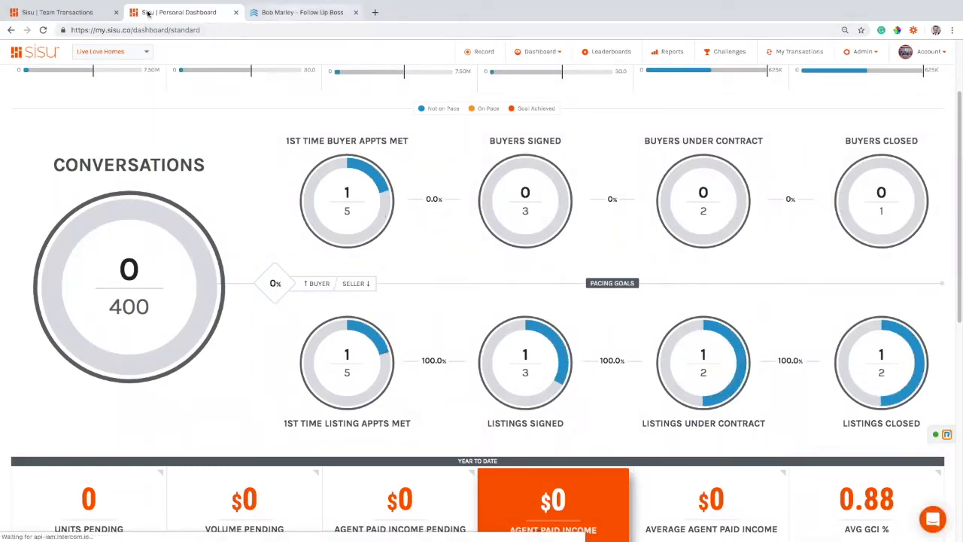
{"action": "left_click", "coordinate": [301, 12]}
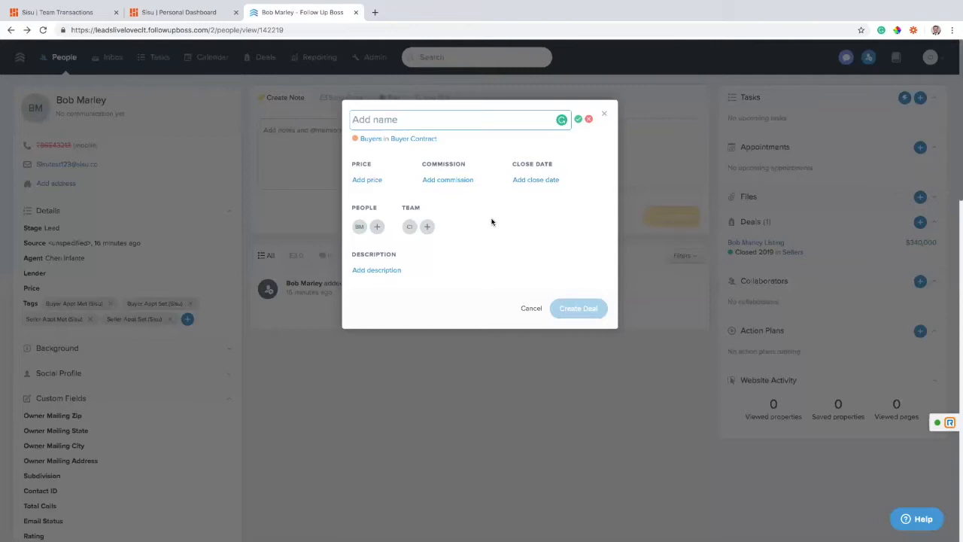
Draft a 'Bob Marley Buyer' deal with its $300,000 price and commission
{"action": "type", "text": "B"}
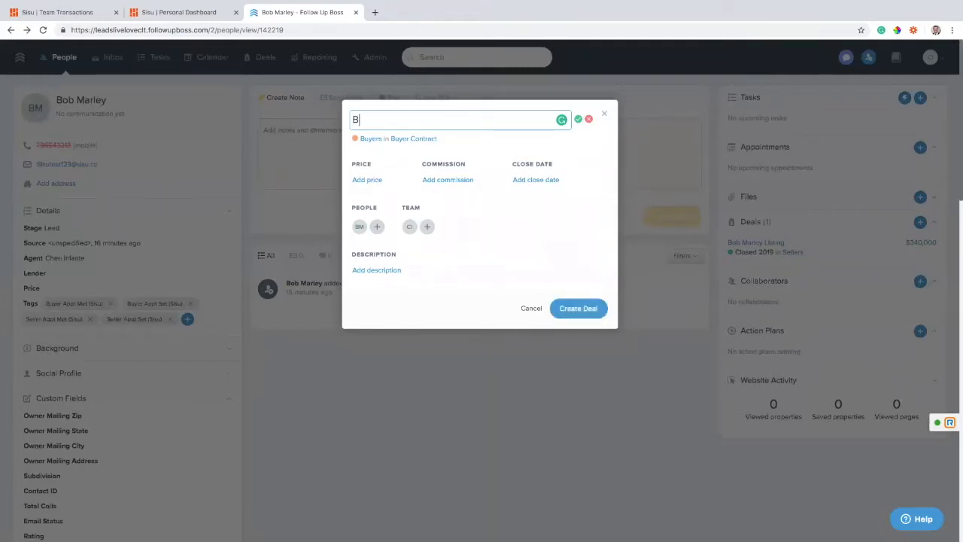
{"action": "type", "text": "ob Marley Buye"}
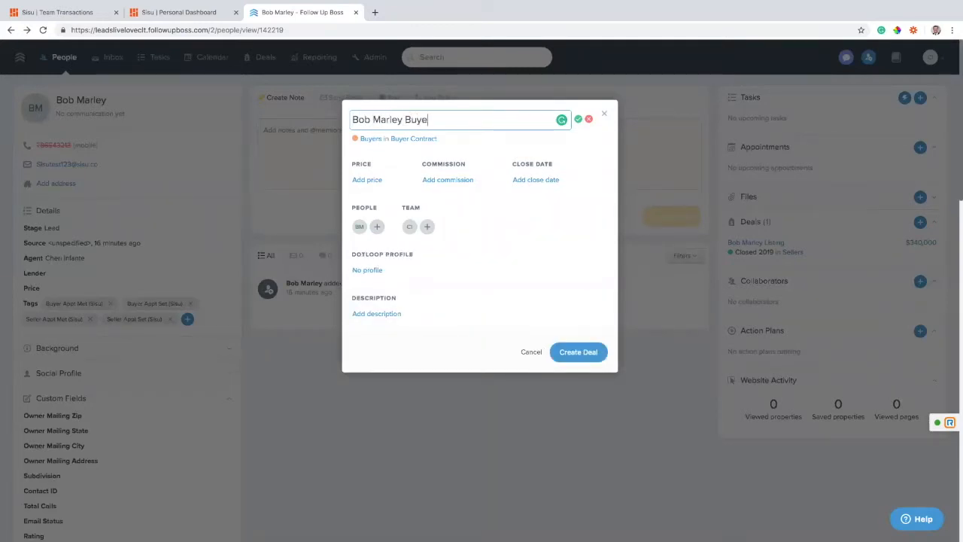
{"action": "left_click", "coordinate": [367, 179]}
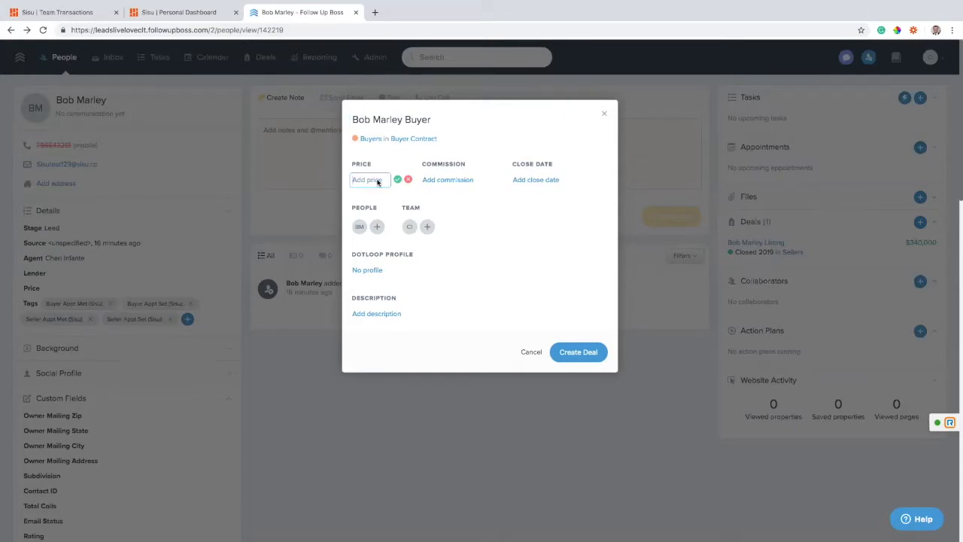
{"action": "mouse_move", "coordinate": [391, 182]}
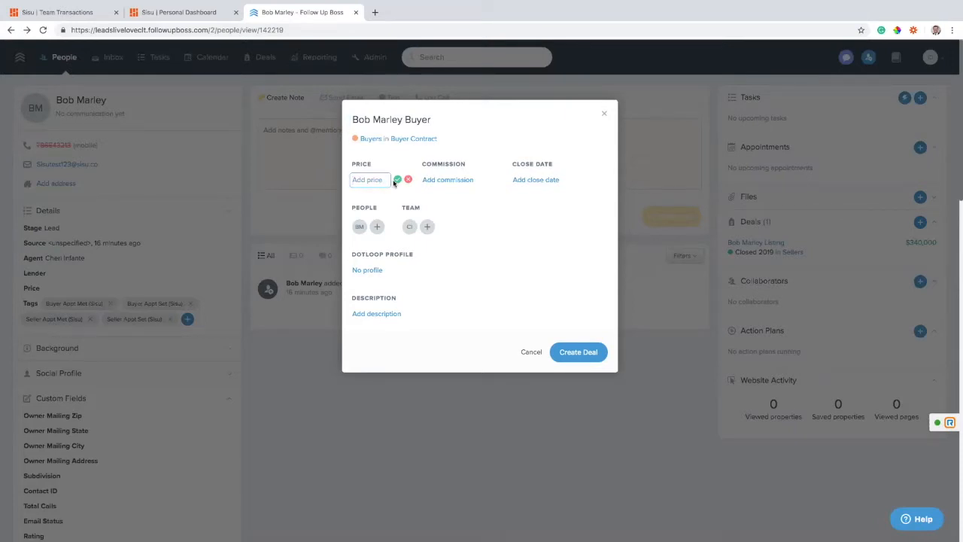
{"action": "type", "text": "300,000"}
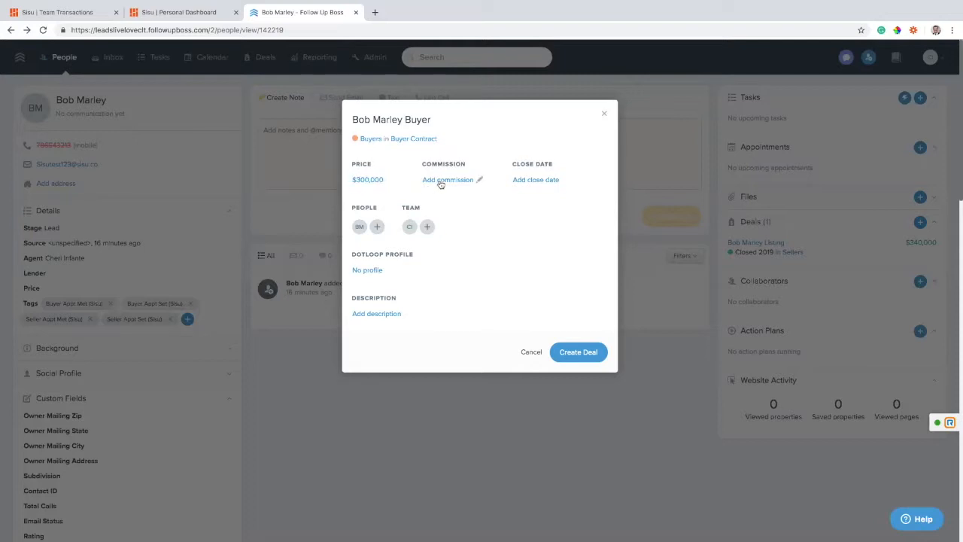
{"action": "type", "text": "90"}
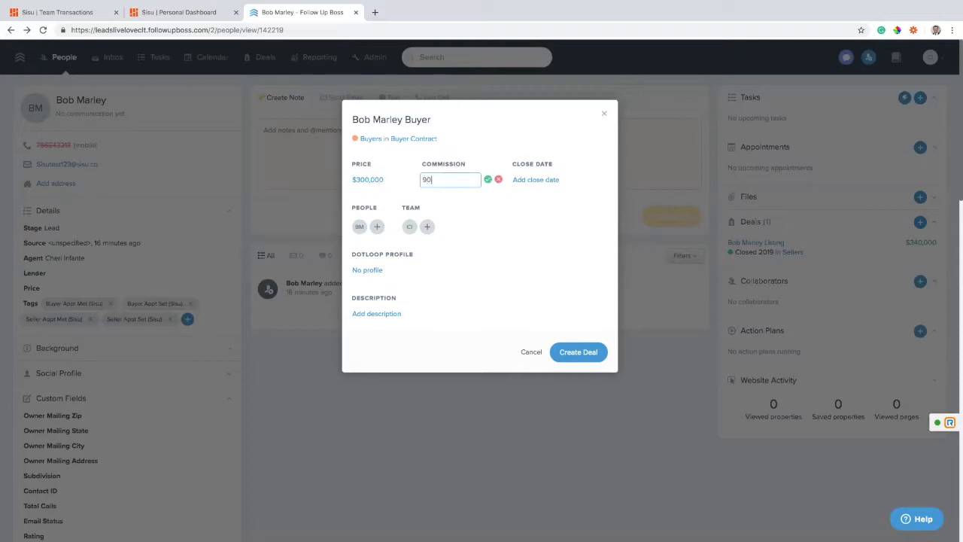
{"action": "left_click", "coordinate": [487, 179]}
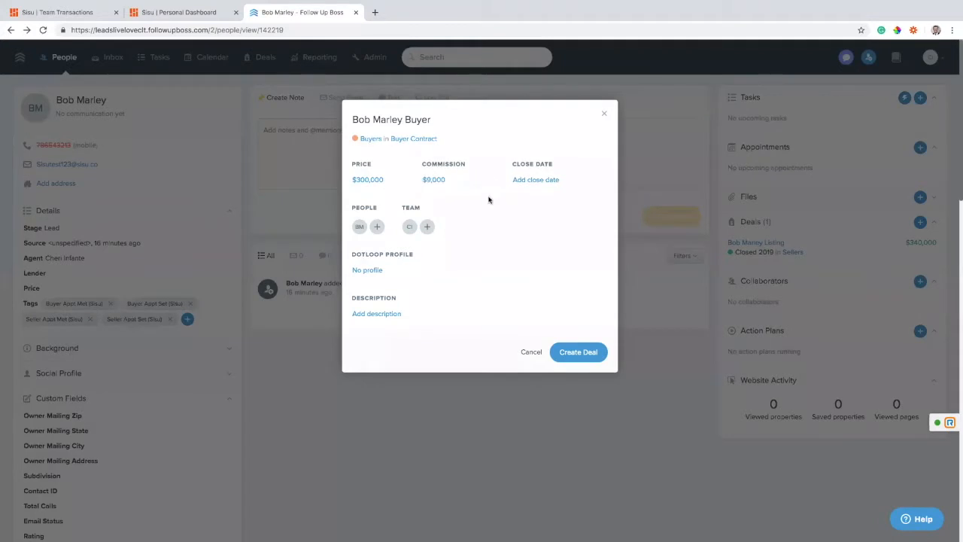
Set the deal's close date in August and create it in the Buyer Contract stage
{"action": "left_click", "coordinate": [535, 179]}
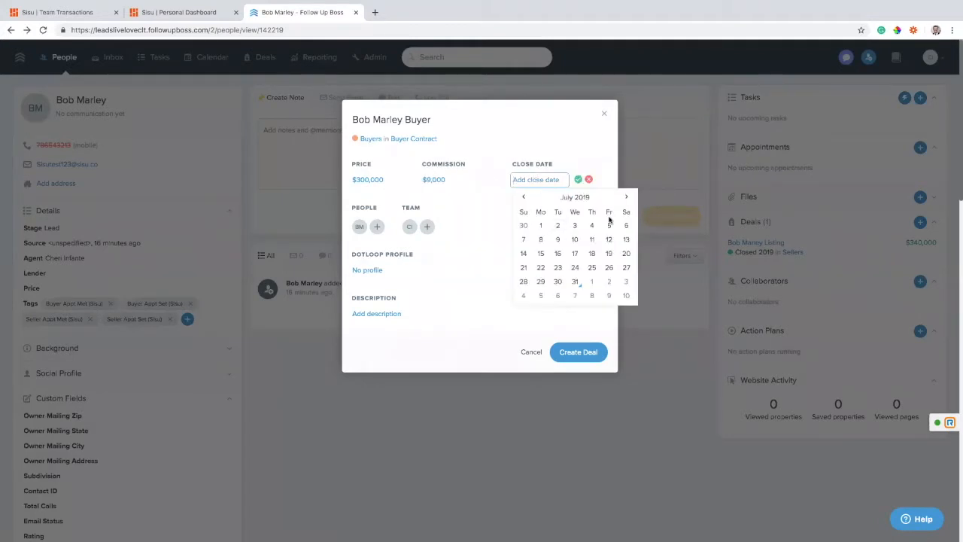
{"action": "left_click", "coordinate": [626, 196]}
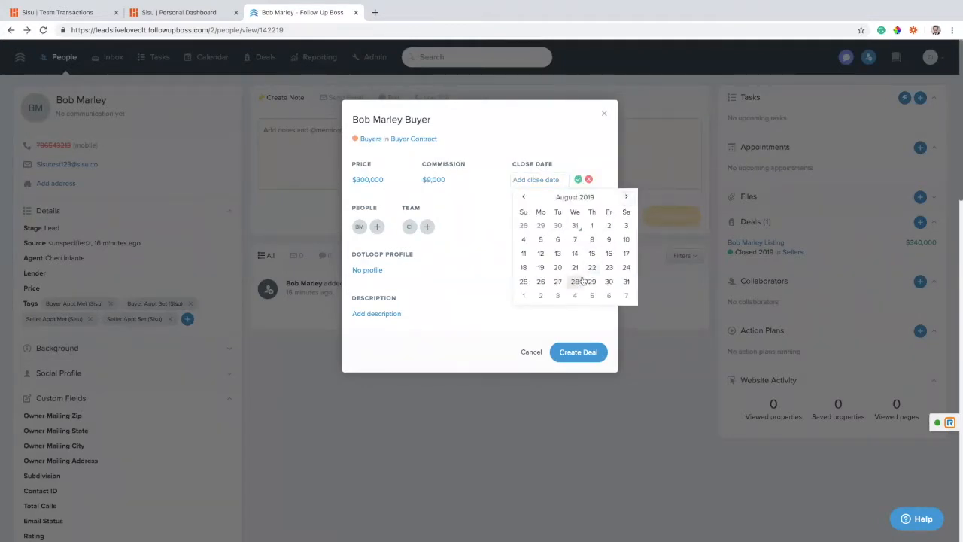
{"action": "left_click", "coordinate": [626, 282]}
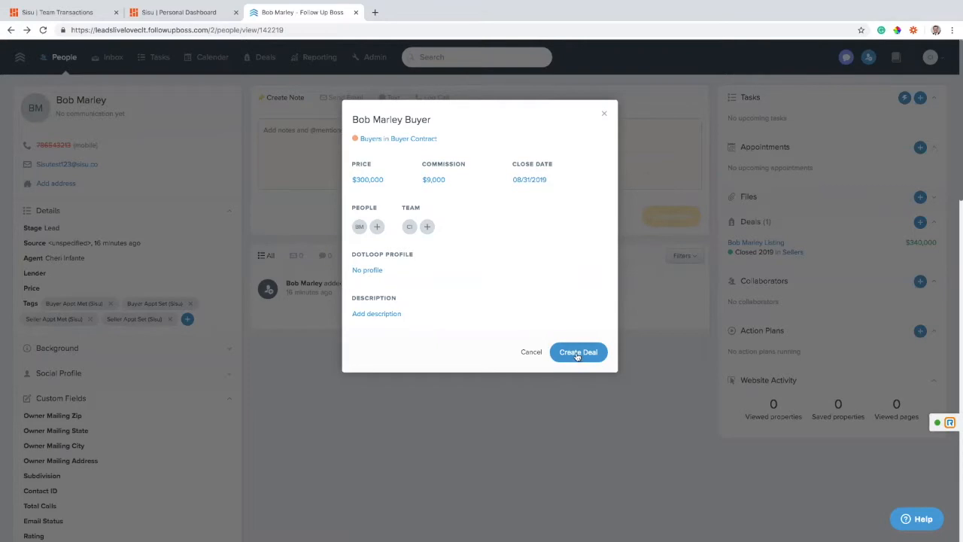
{"action": "left_click", "coordinate": [578, 353]}
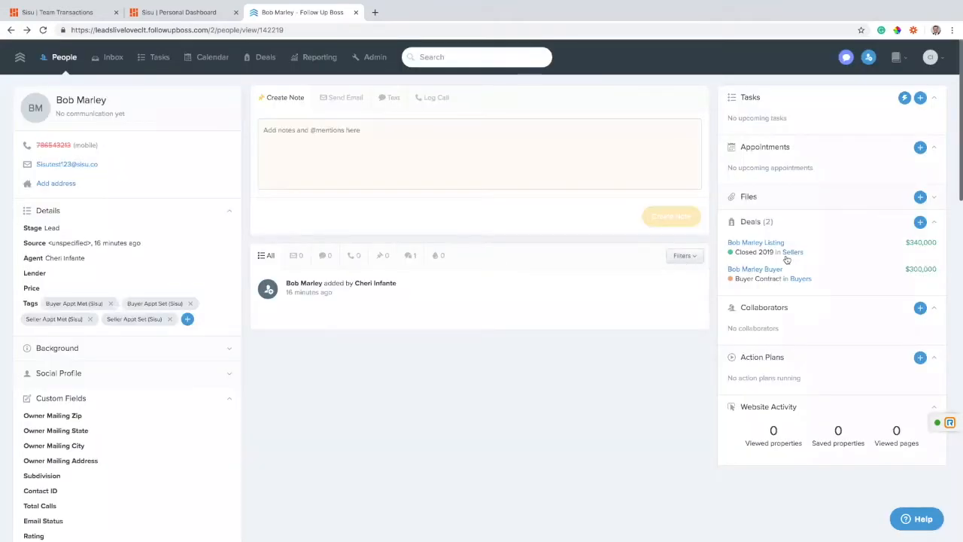
{"action": "mouse_move", "coordinate": [765, 278]}
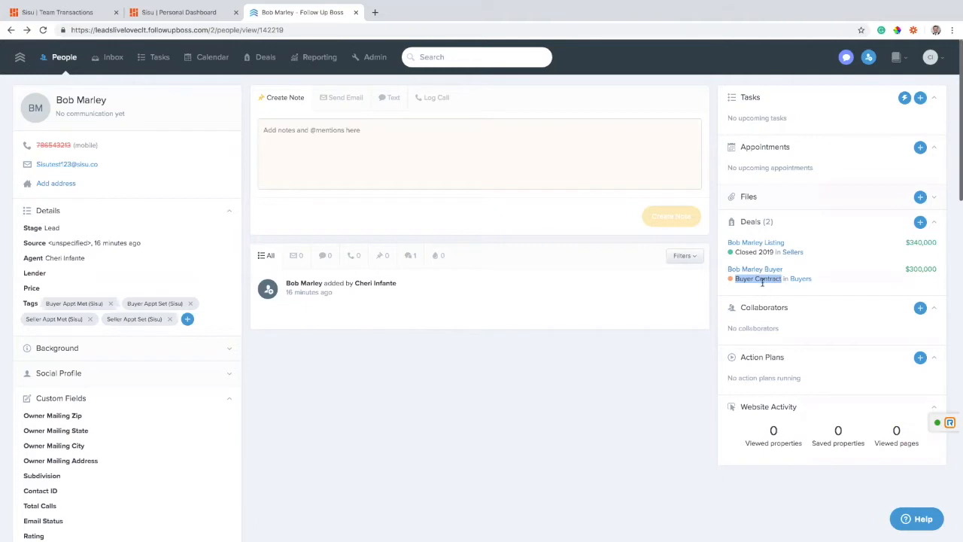
{"action": "mouse_move", "coordinate": [763, 284]}
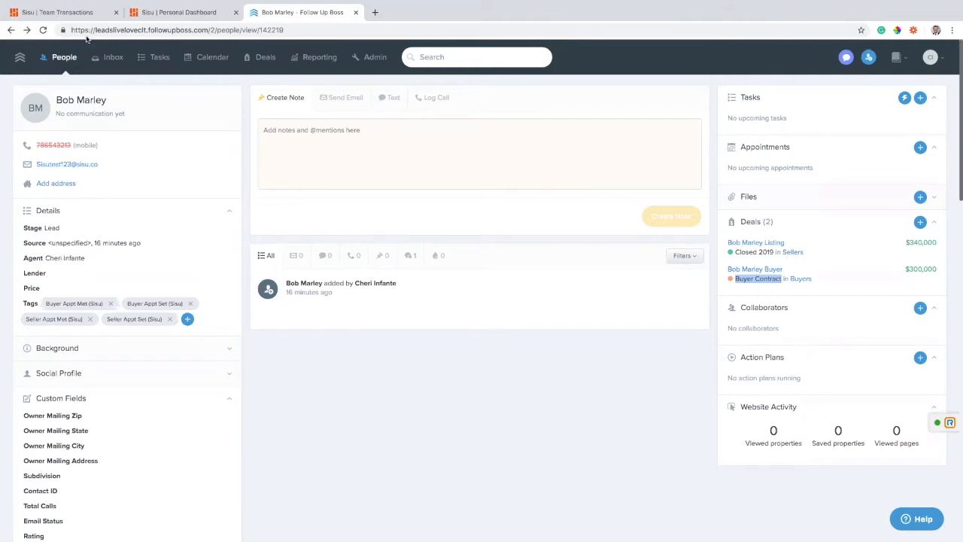
Reload Sisu transactions so the buyer record shows Signed, $300,000 and a 07/31/2019 signed date
{"action": "left_click", "coordinate": [63, 12]}
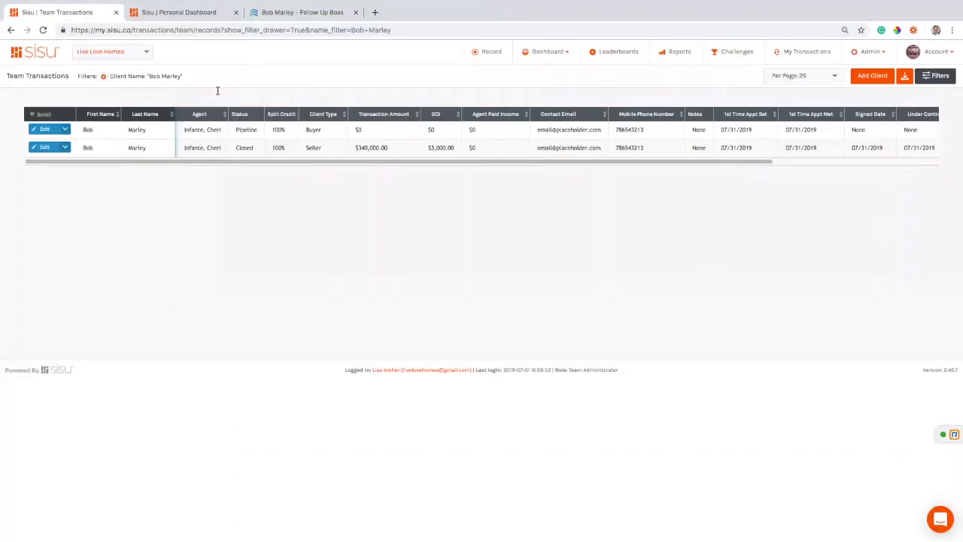
{"action": "scroll", "scroll_direction": "right", "scroll_amount": 3}
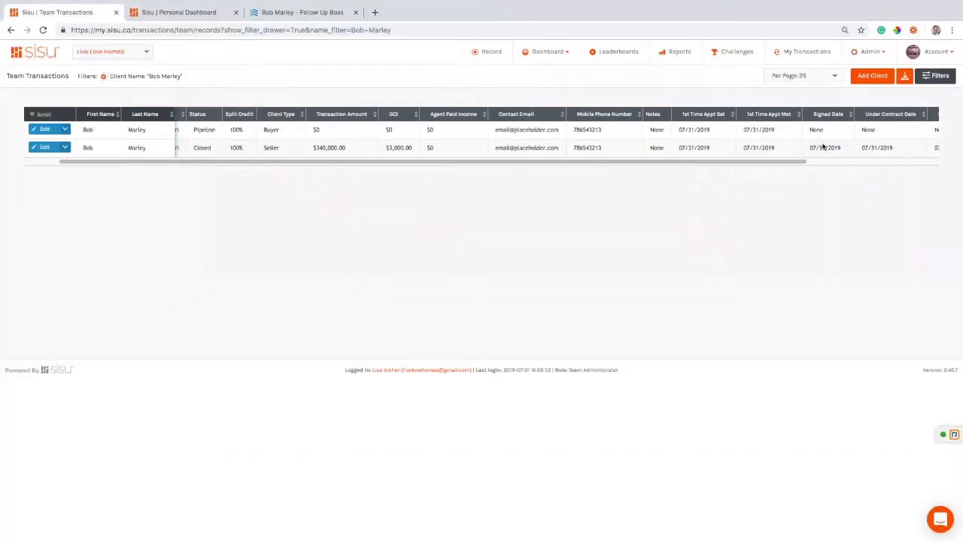
{"action": "double_click", "coordinate": [816, 129]}
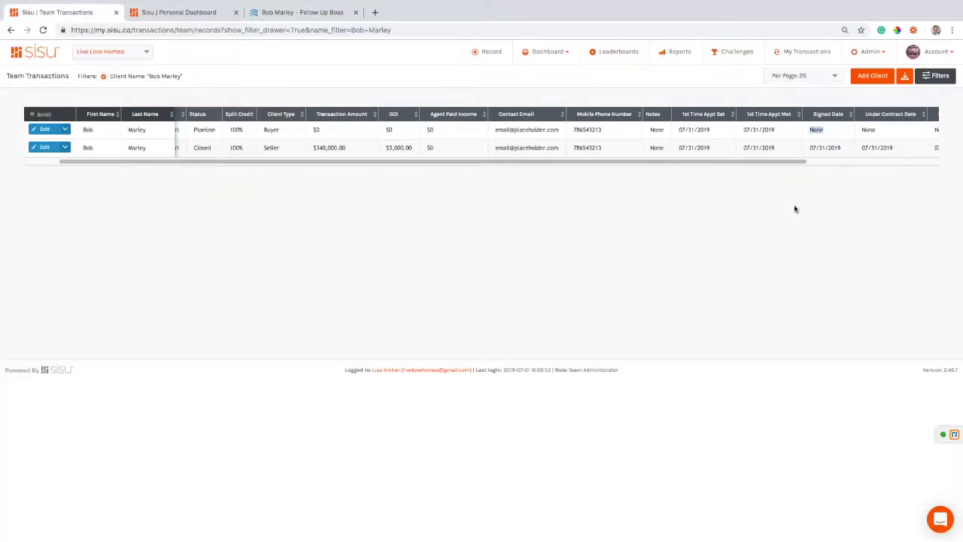
{"action": "left_click", "coordinate": [42, 30]}
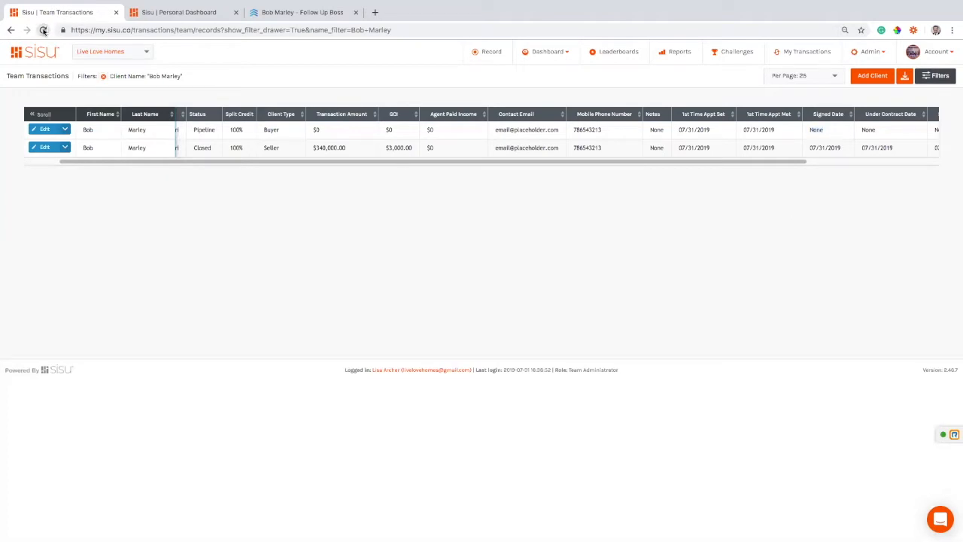
{"action": "left_click", "coordinate": [42, 30]}
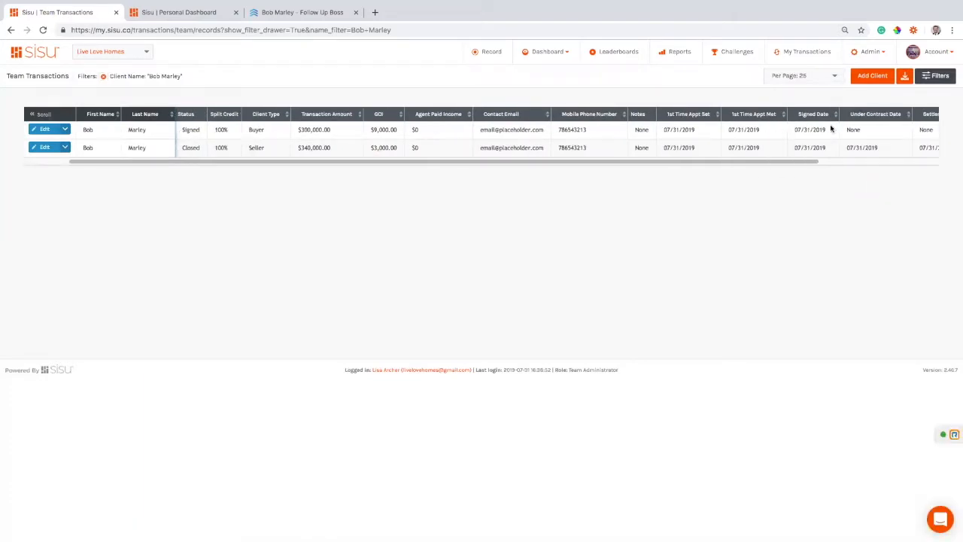
{"action": "mouse_move", "coordinate": [654, 186]}
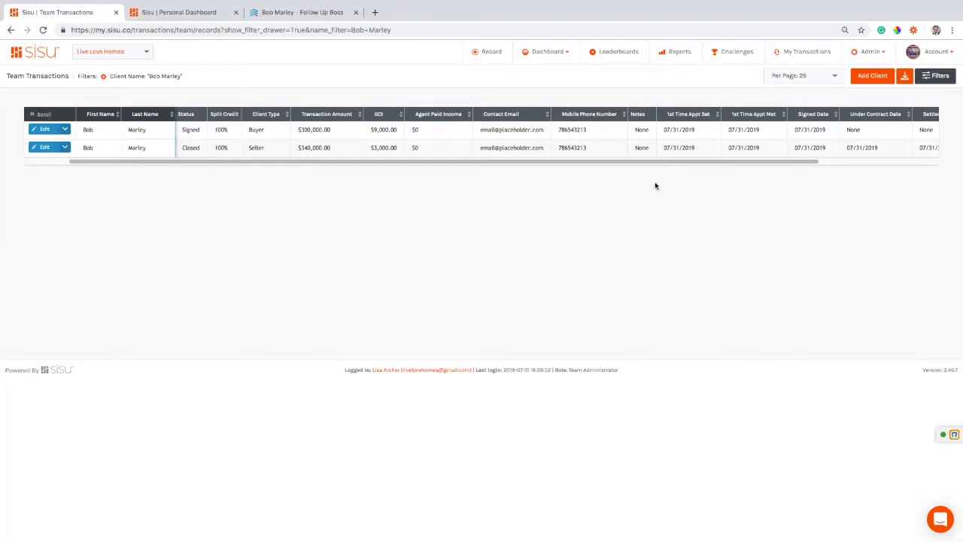
{"action": "mouse_move", "coordinate": [449, 168]}
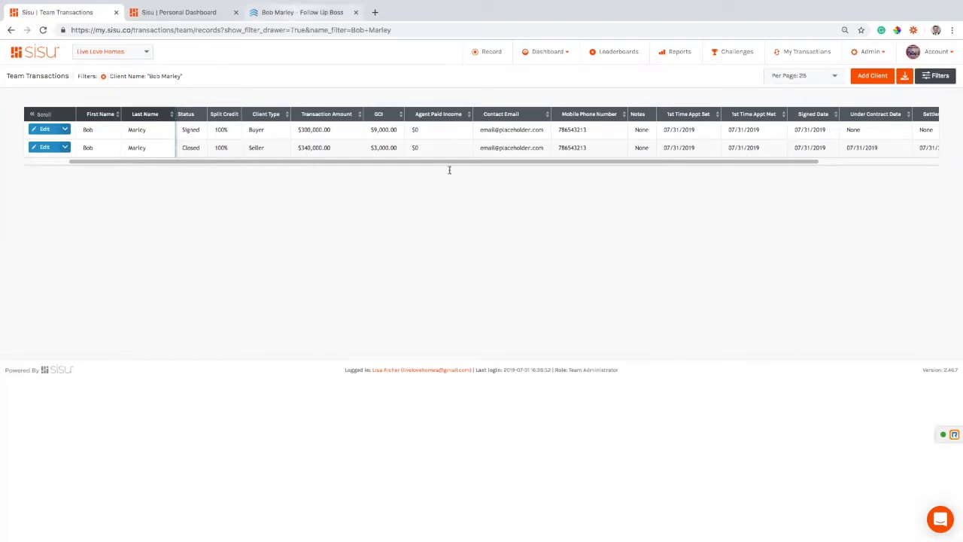
Set Bob Marley's $300,000 buyer deal to the Pending stage and confirm
{"action": "left_click", "coordinate": [301, 12]}
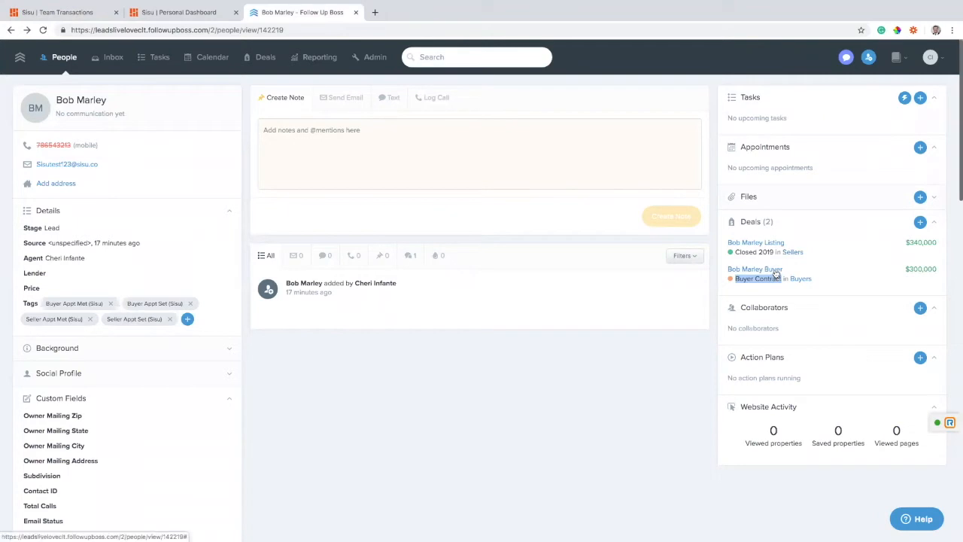
{"action": "left_click", "coordinate": [756, 268]}
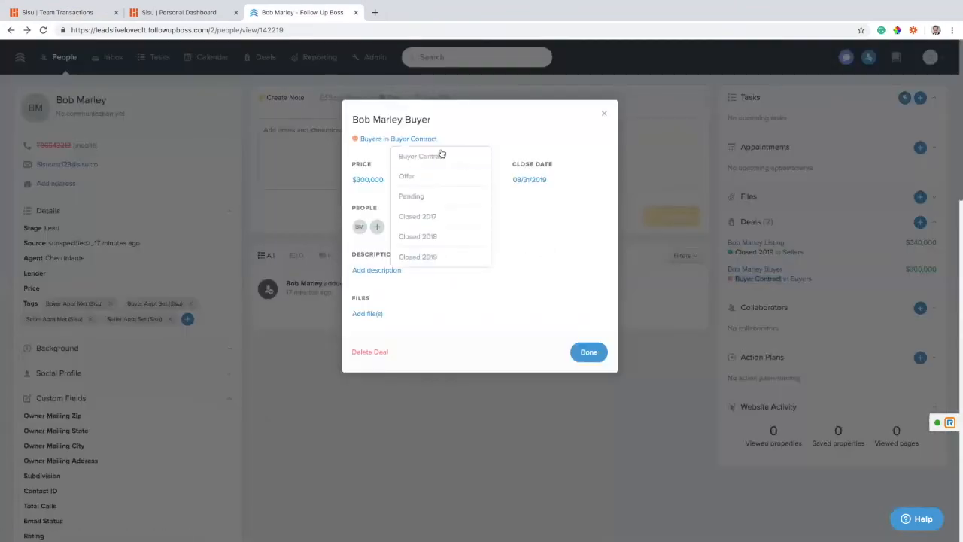
{"action": "left_click", "coordinate": [410, 195]}
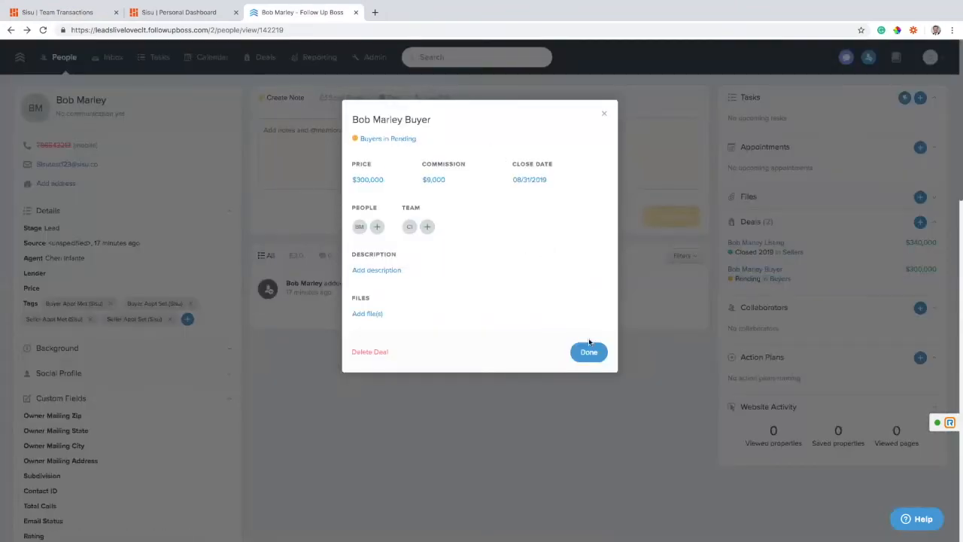
{"action": "left_click", "coordinate": [588, 352]}
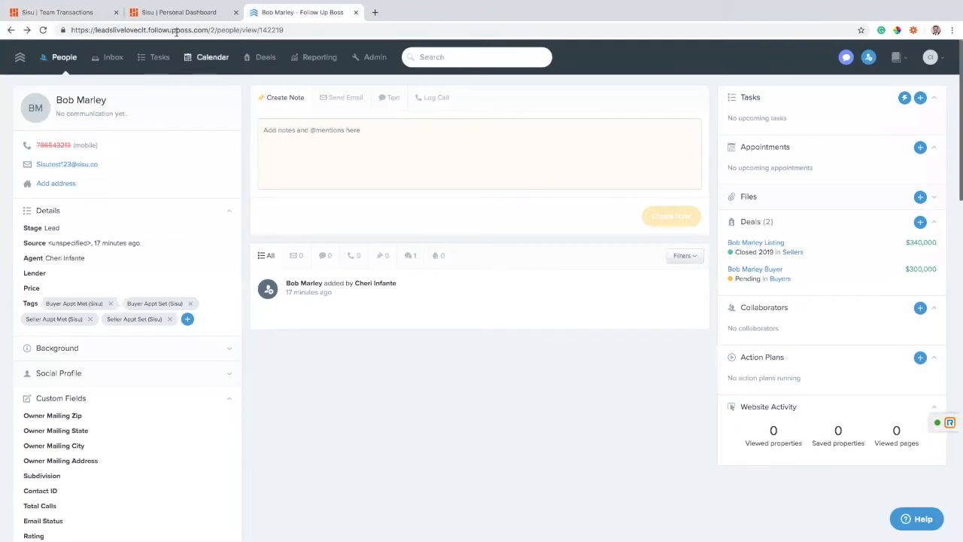
{"action": "left_click", "coordinate": [64, 12]}
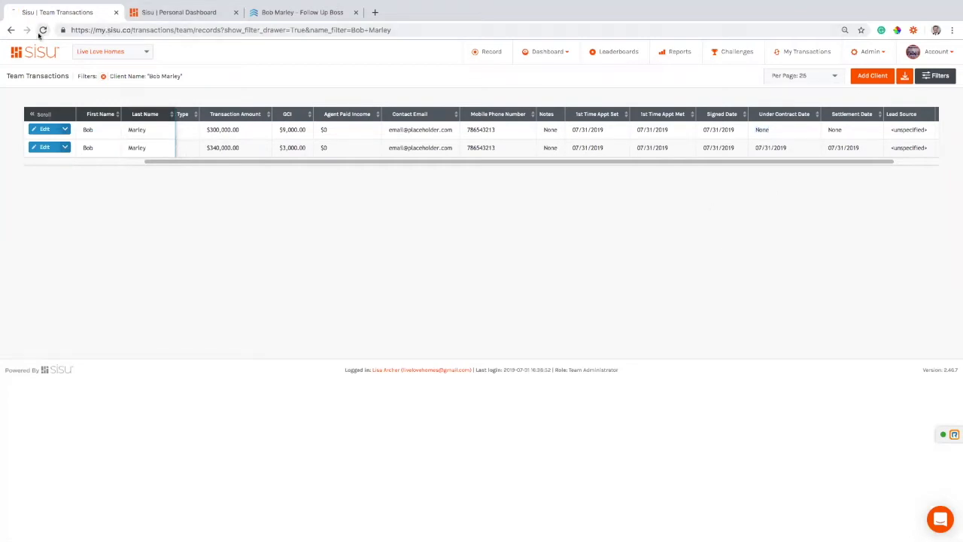
Reload Sisu transactions to show the 07/31/2019 under-contract date, then return to Follow Up Boss
{"action": "left_click", "coordinate": [936, 75]}
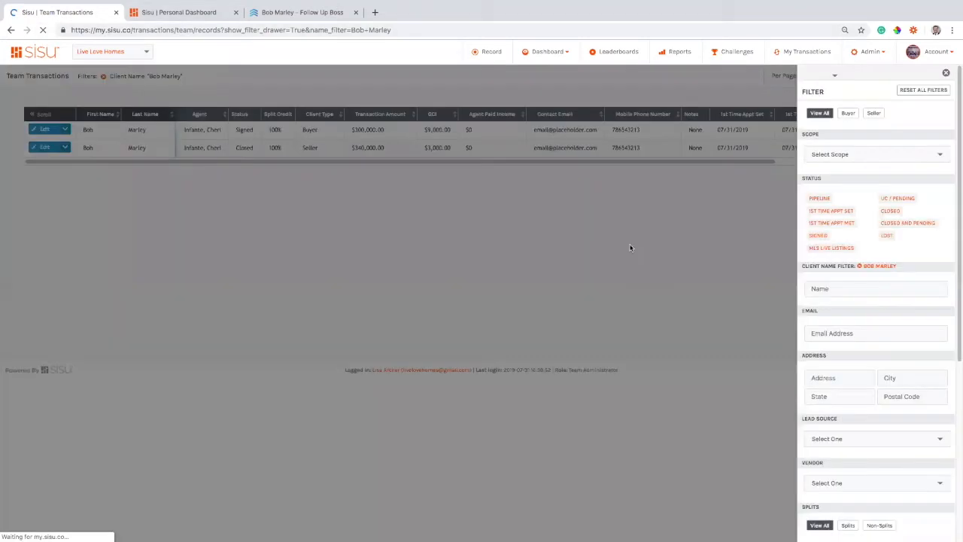
{"action": "left_click", "coordinate": [936, 75]}
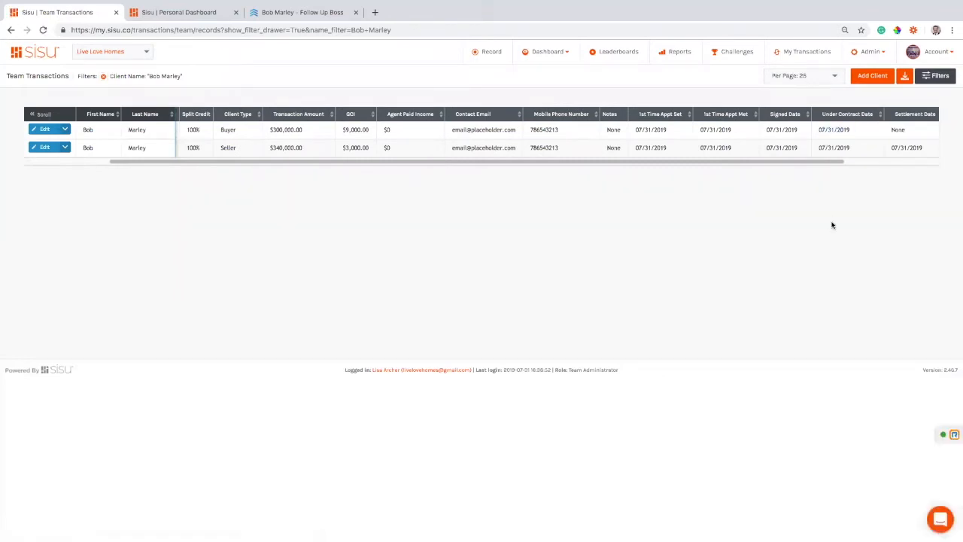
{"action": "left_click", "coordinate": [301, 12]}
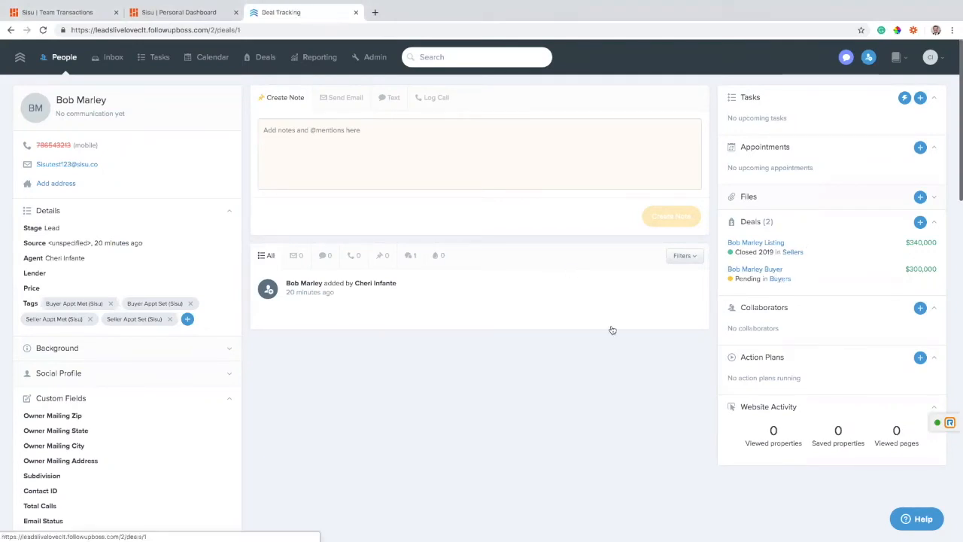
Bring up the Buyers deals pipeline board with Bob Marley Buyer listed
{"action": "left_click", "coordinate": [265, 57]}
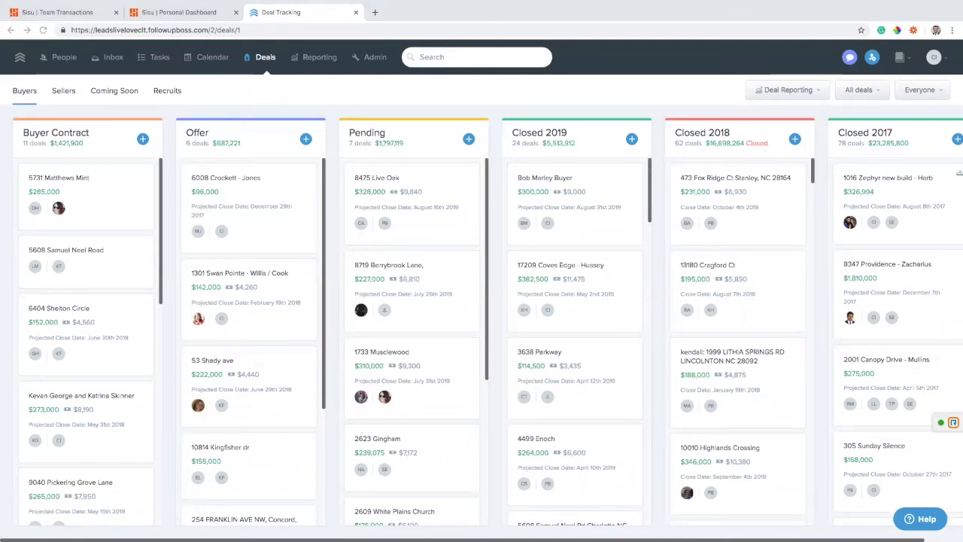
{"action": "mouse_move", "coordinate": [590, 210]}
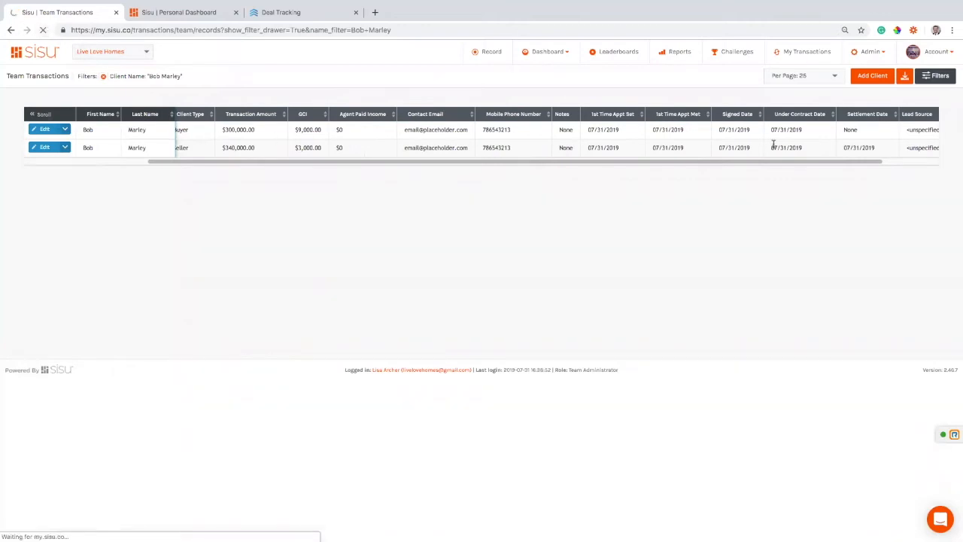
Reload Sisu transactions for the 08/31/2019 settlement date and view the dashboard totals
{"action": "left_click", "coordinate": [936, 75]}
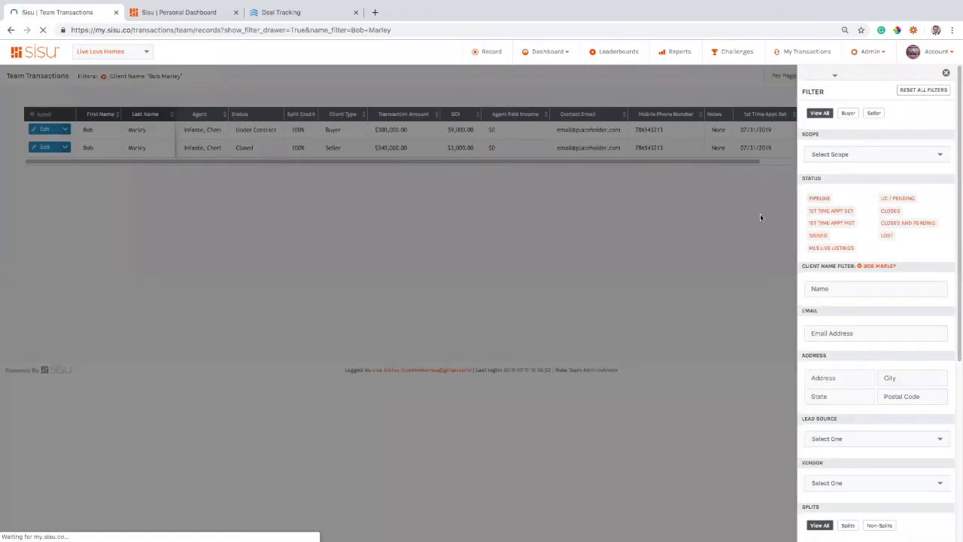
{"action": "left_click", "coordinate": [945, 72]}
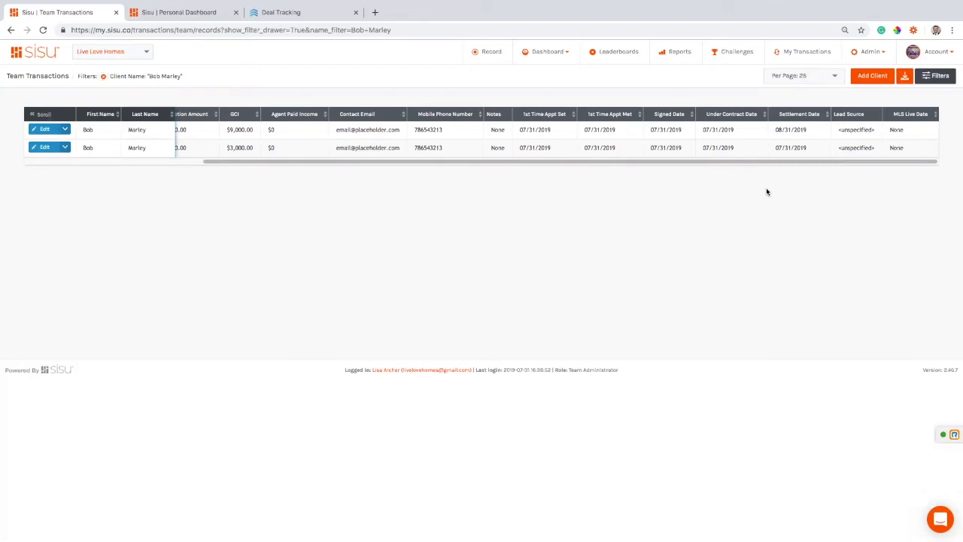
{"action": "mouse_move", "coordinate": [277, 42]}
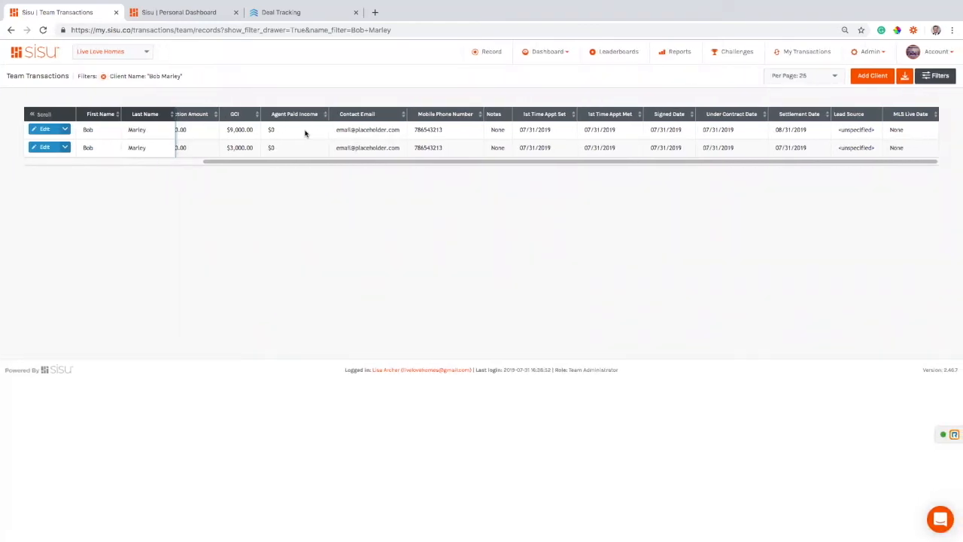
{"action": "left_click", "coordinate": [178, 12]}
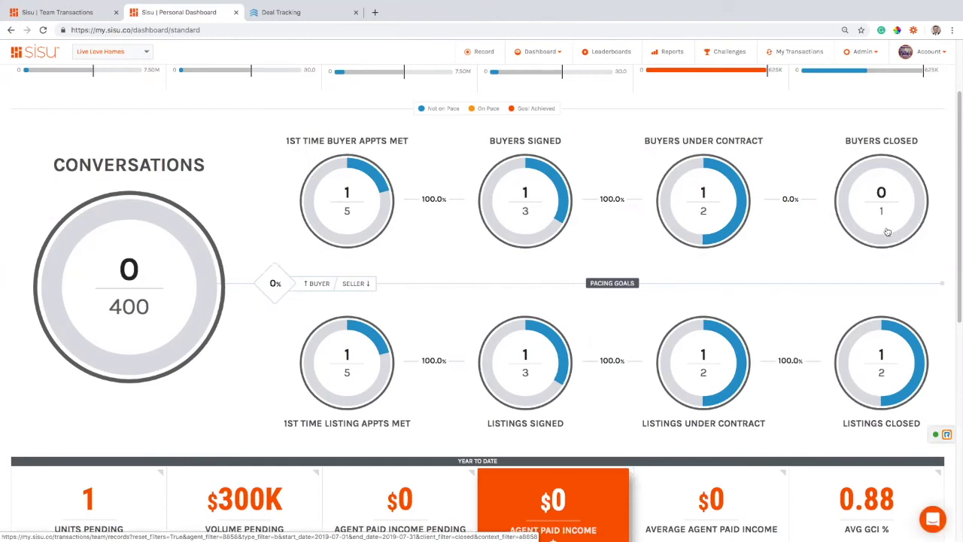
{"action": "mouse_move", "coordinate": [846, 250]}
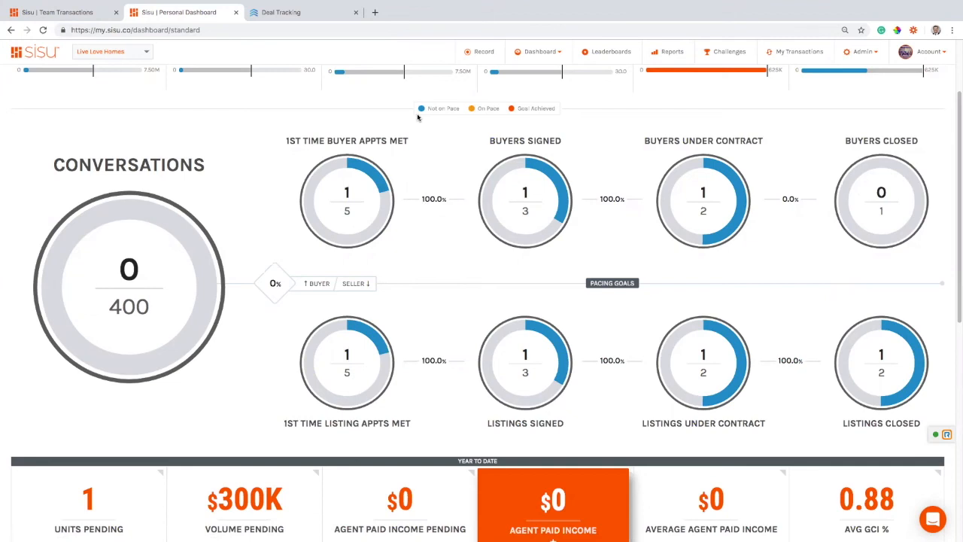
{"action": "mouse_move", "coordinate": [487, 65]}
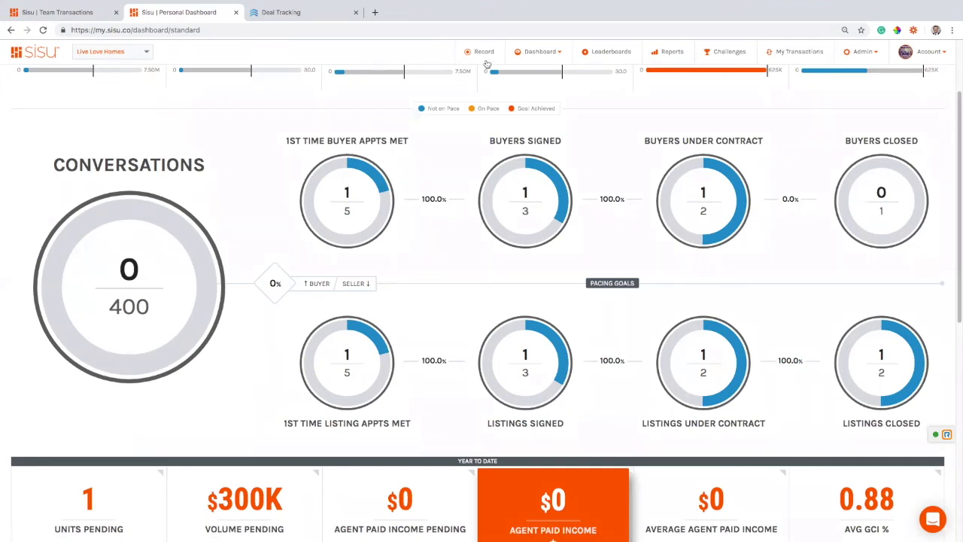